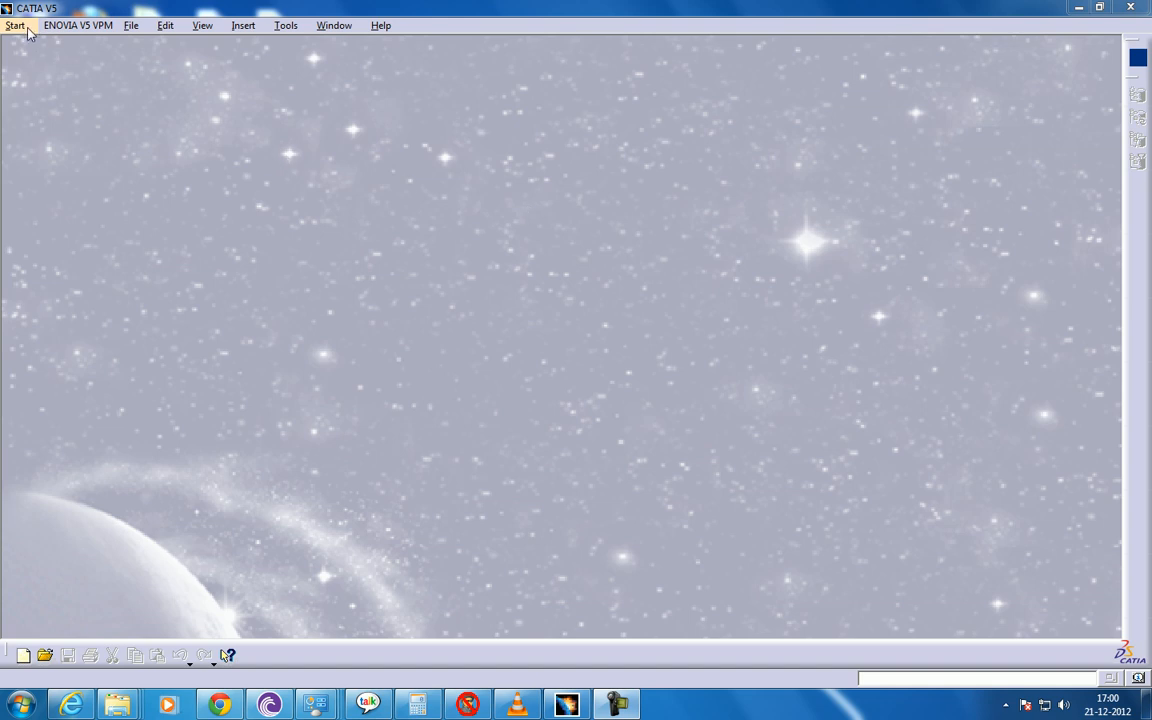
- Start a new part in the Part Design workbench, keeping the default name Part1
left_click(16, 24)
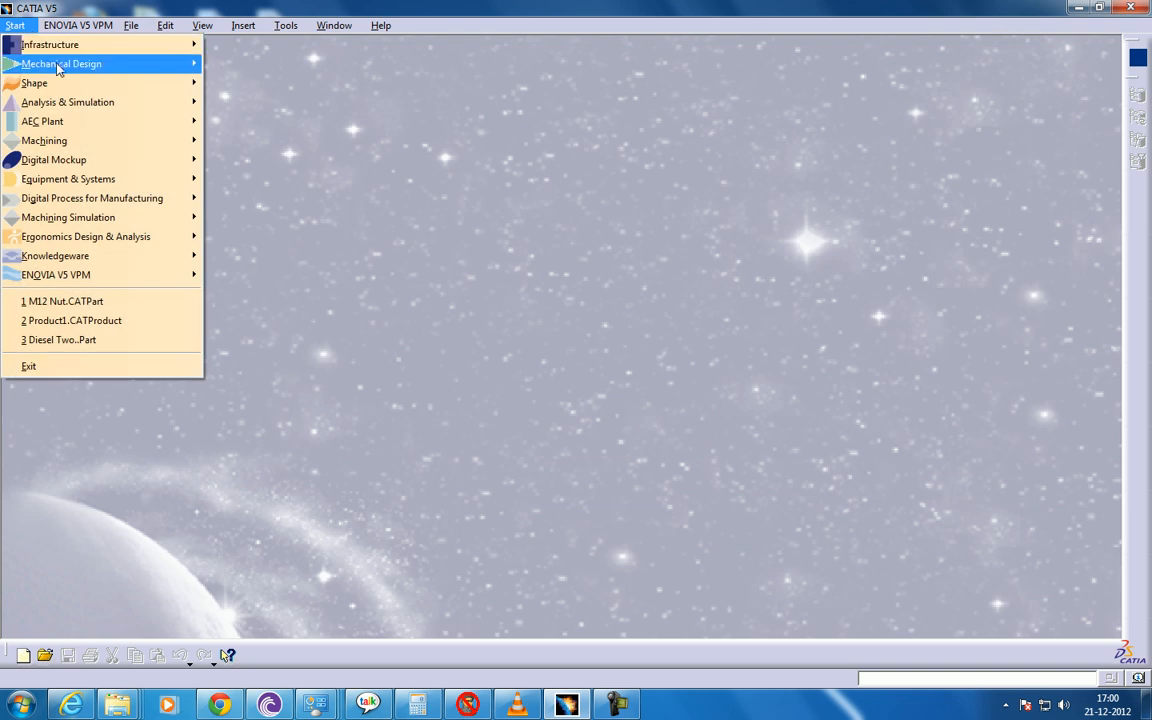
mouse_move(60, 62)
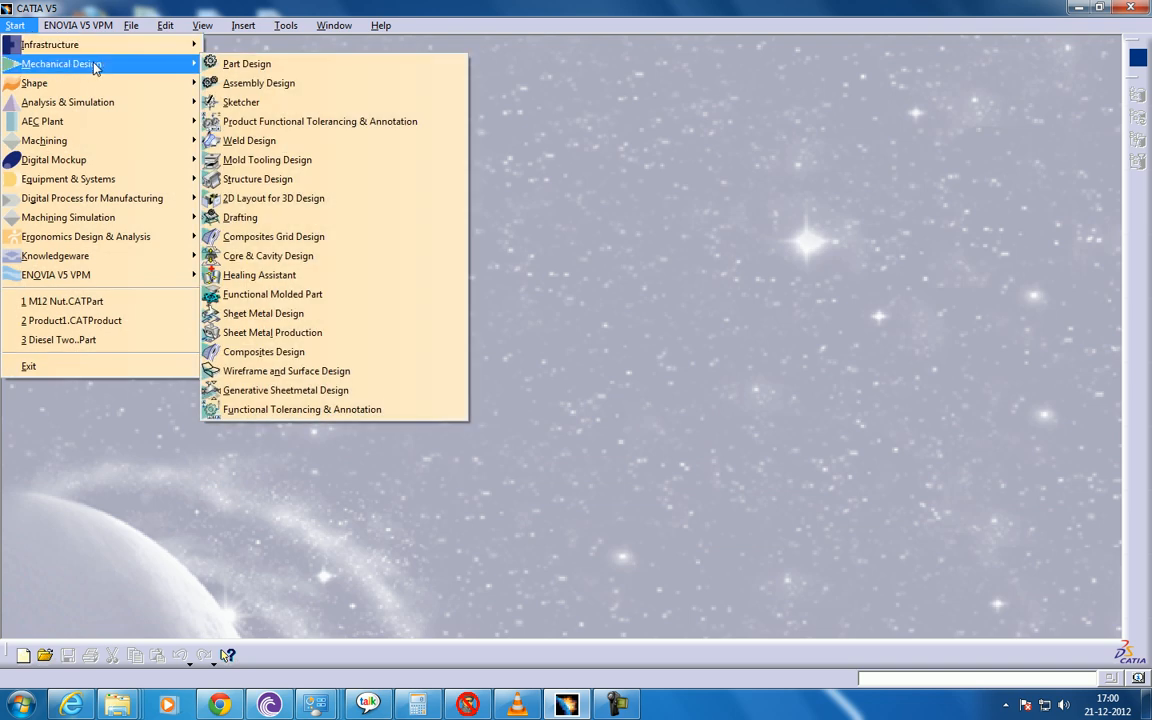
mouse_move(176, 70)
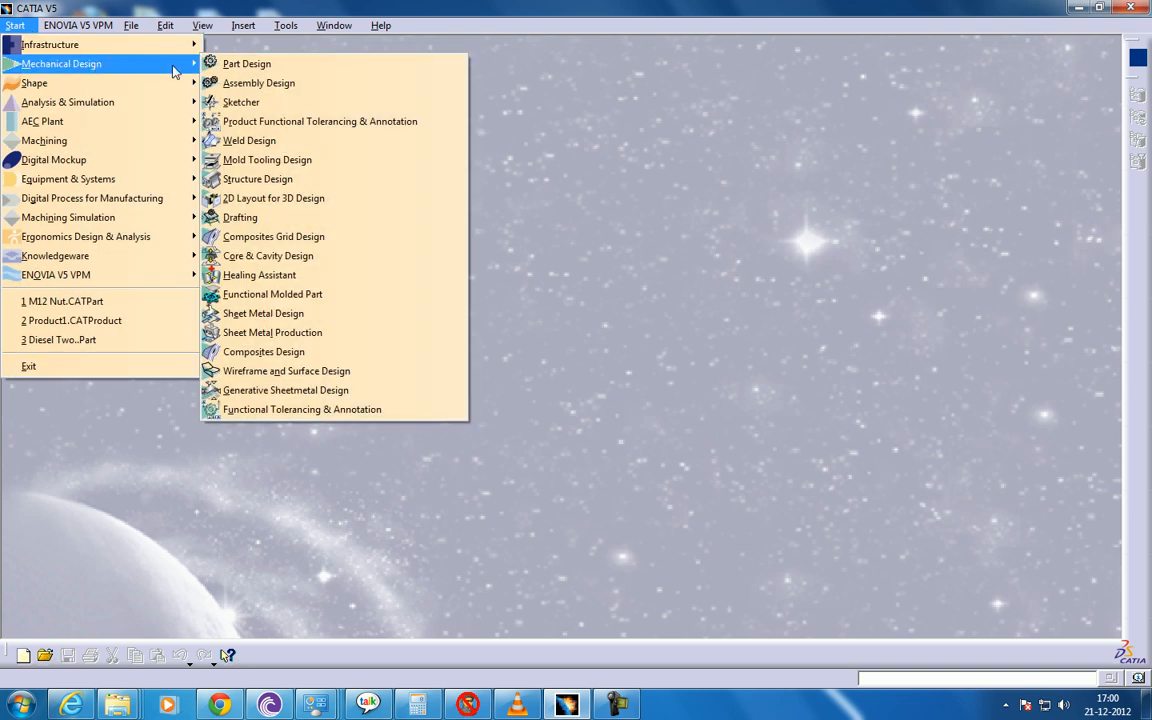
left_click(246, 62)
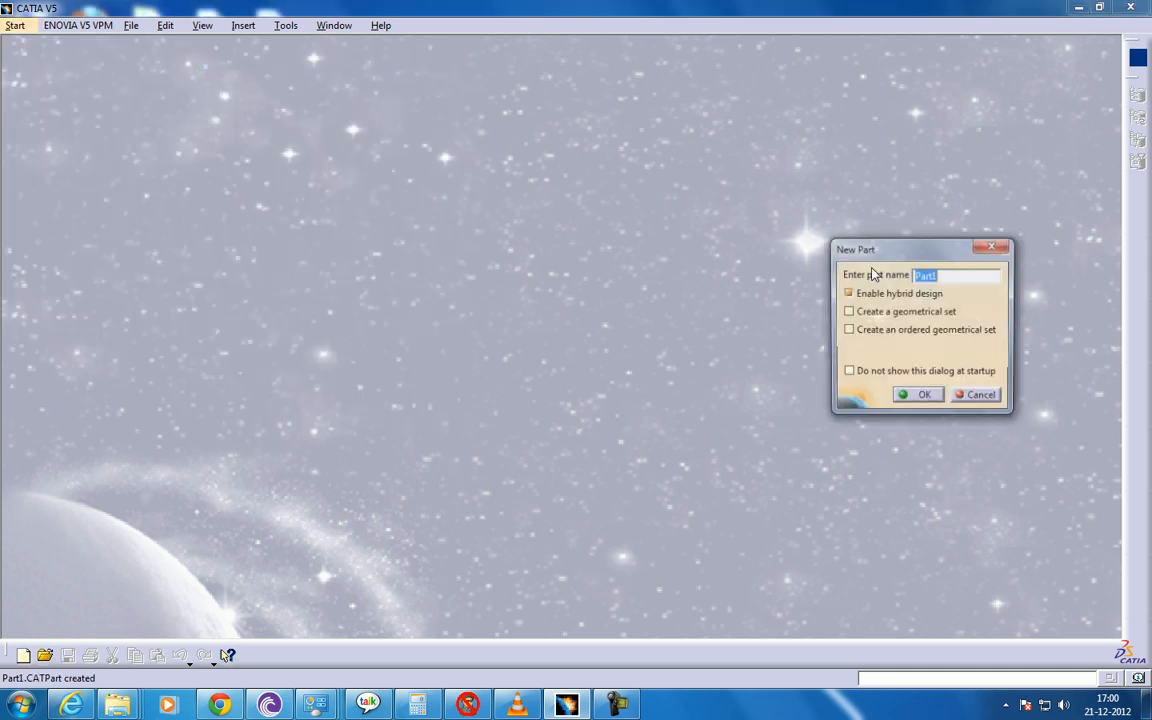
left_click(916, 394)
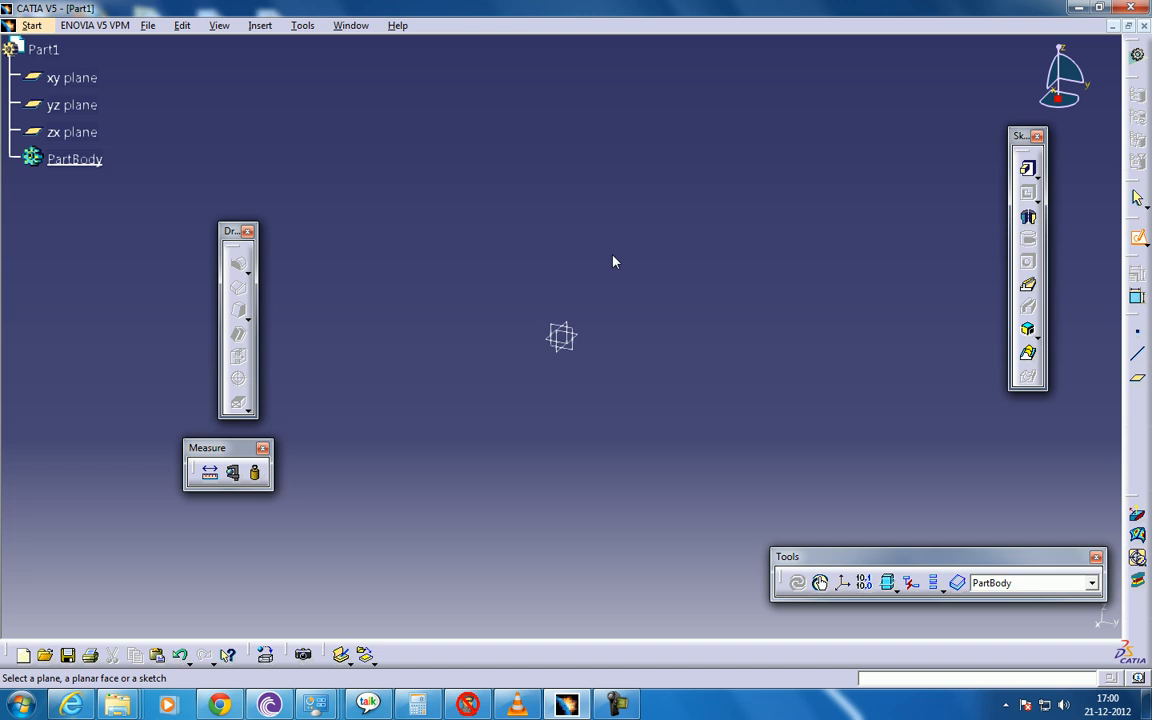
mouse_move(534, 316)
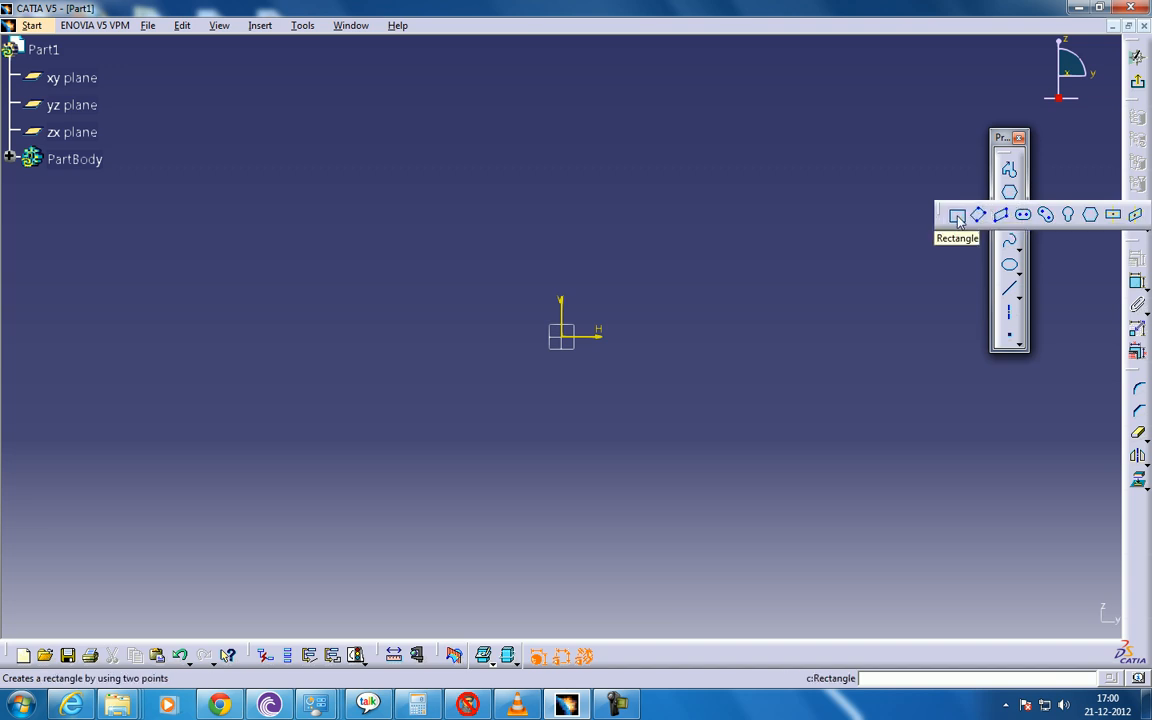
mouse_move(1046, 214)
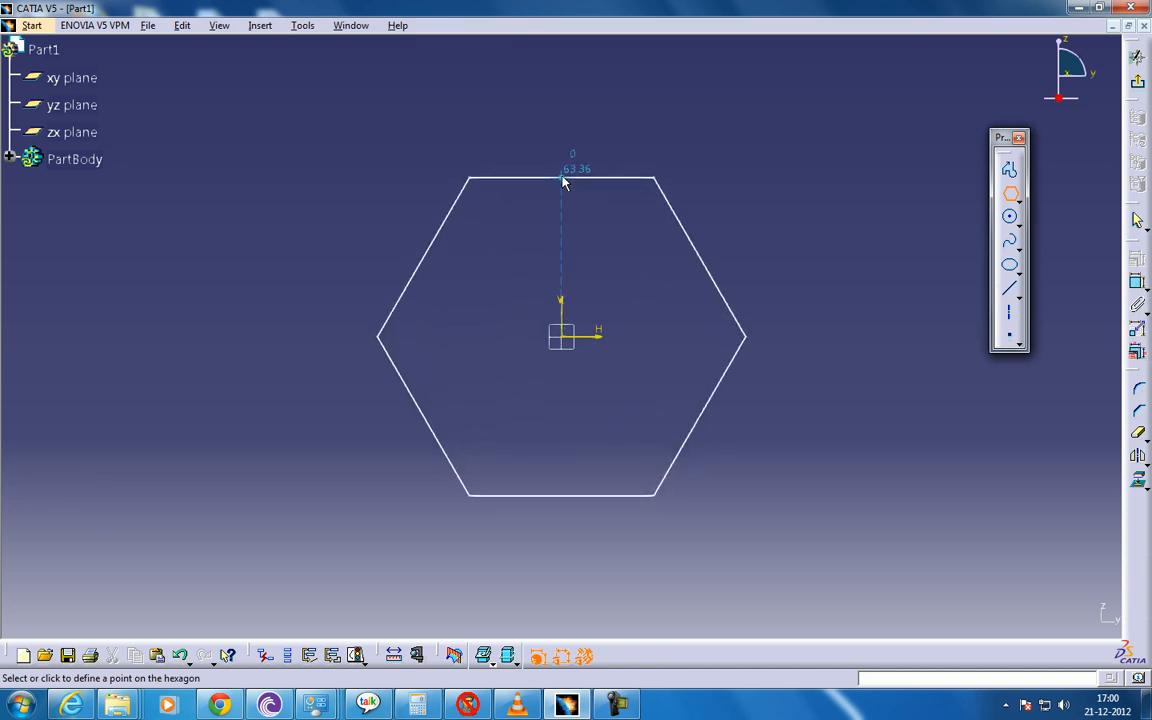
- Size the centred hexagon profile and begin dimensioning its top edge
left_click(564, 182)
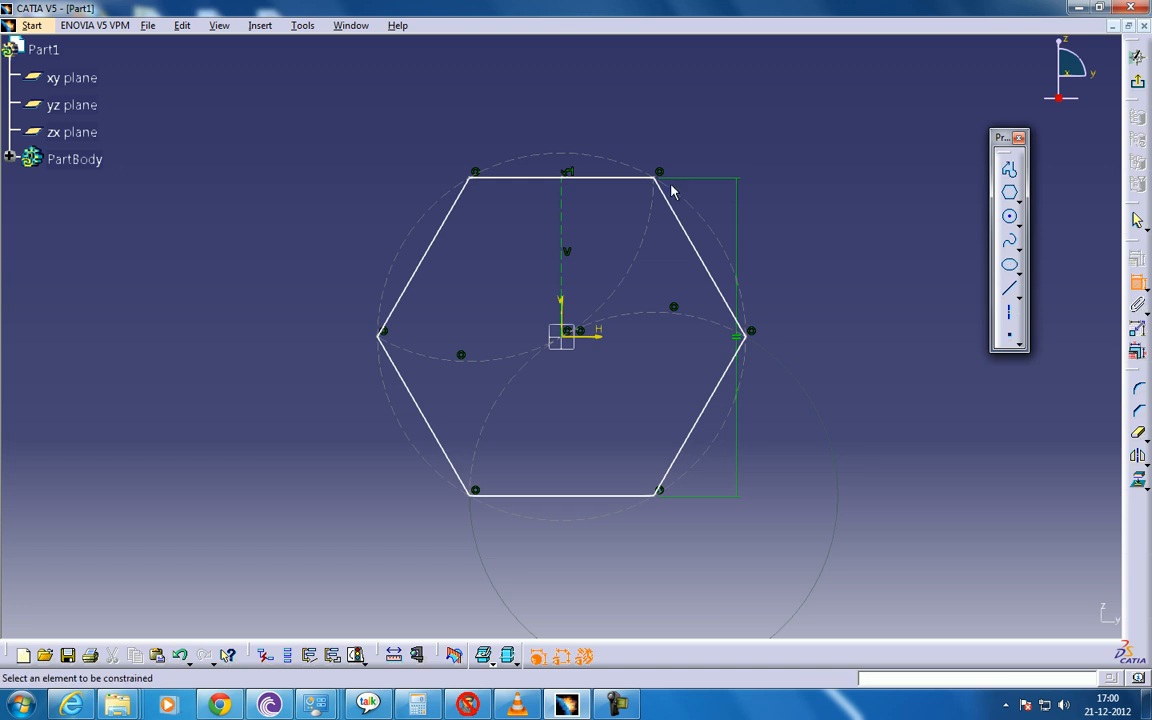
left_click(74, 160)
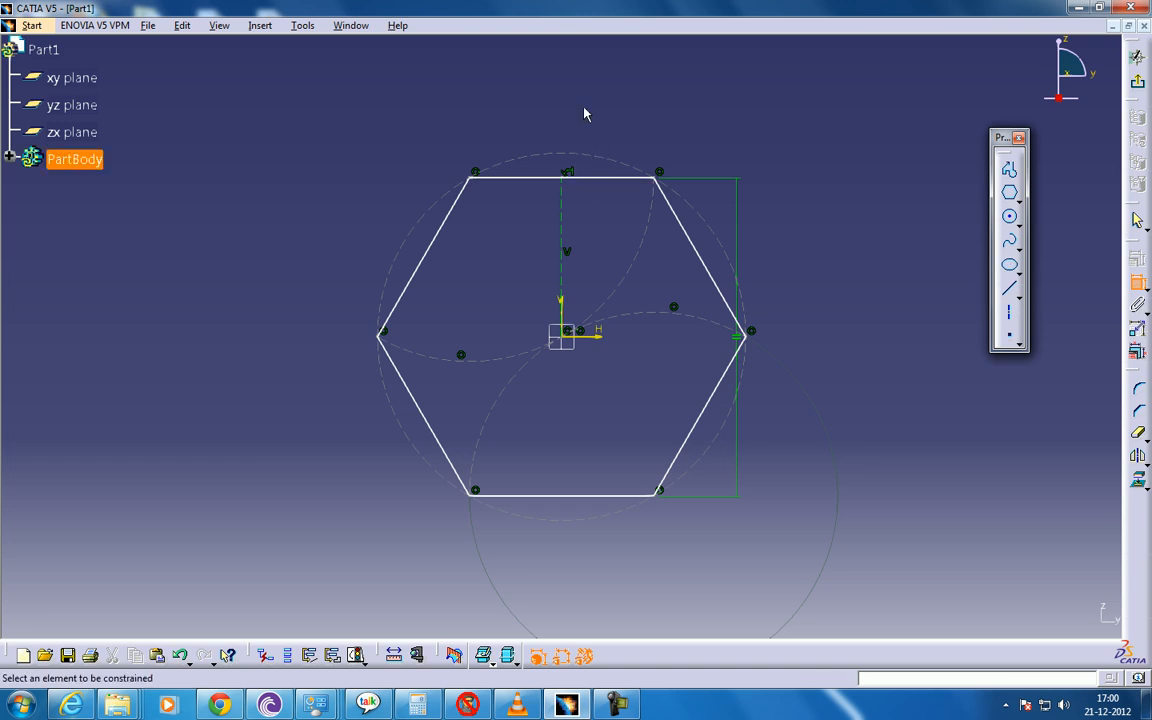
left_click(564, 176)
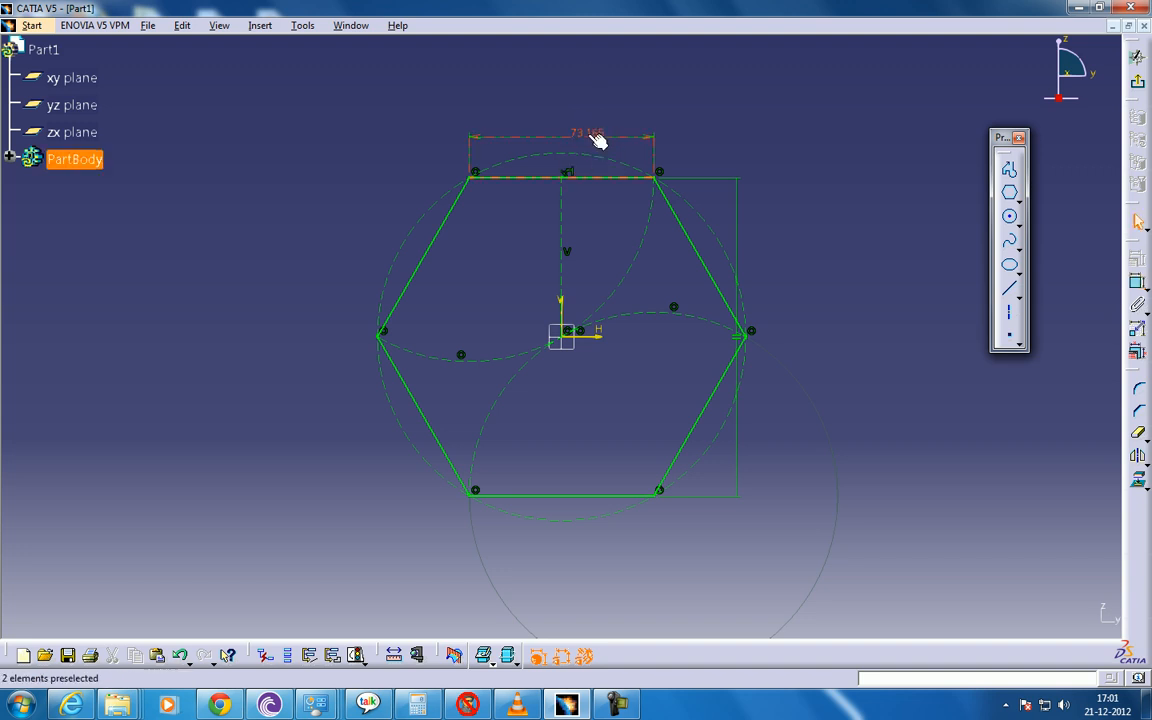
- Set the hexagon's top edge length constraint to 12 mm
double_click(590, 132)
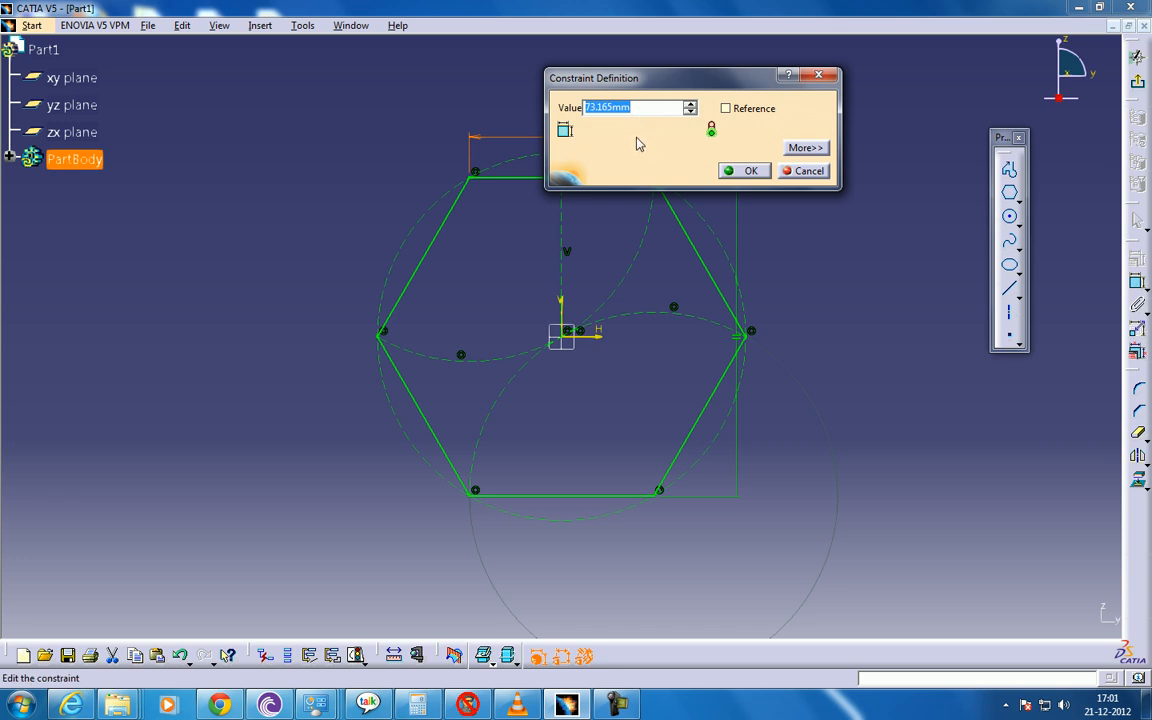
type("12")
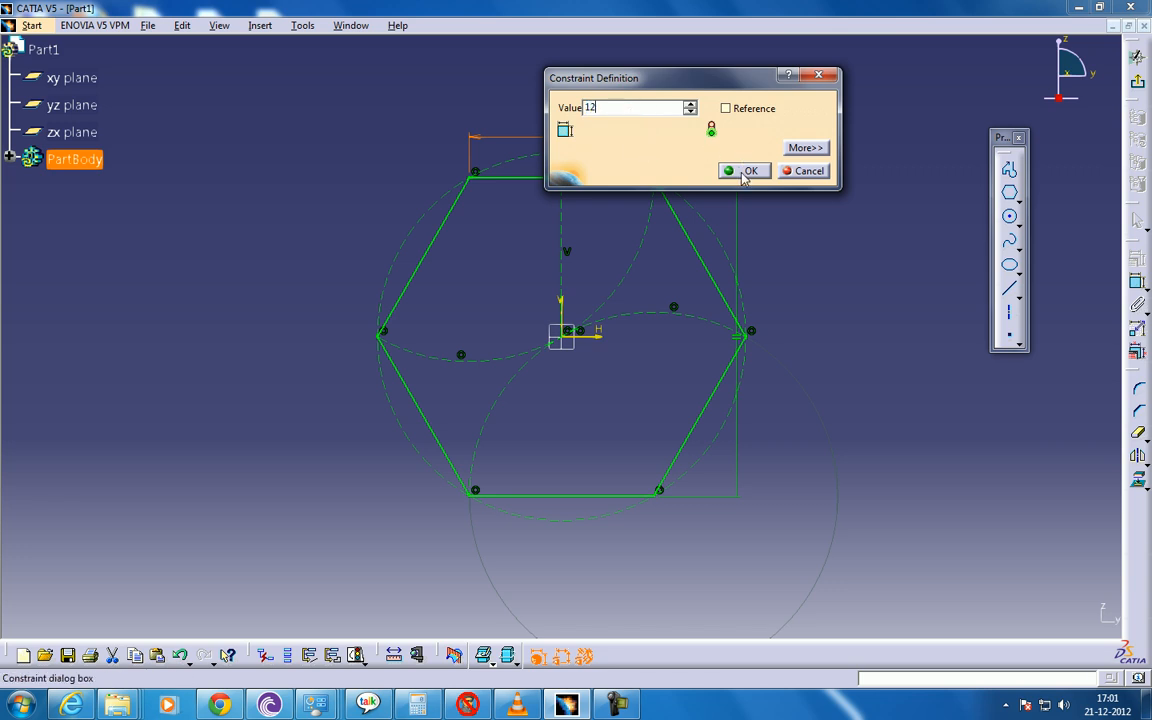
left_click(752, 170)
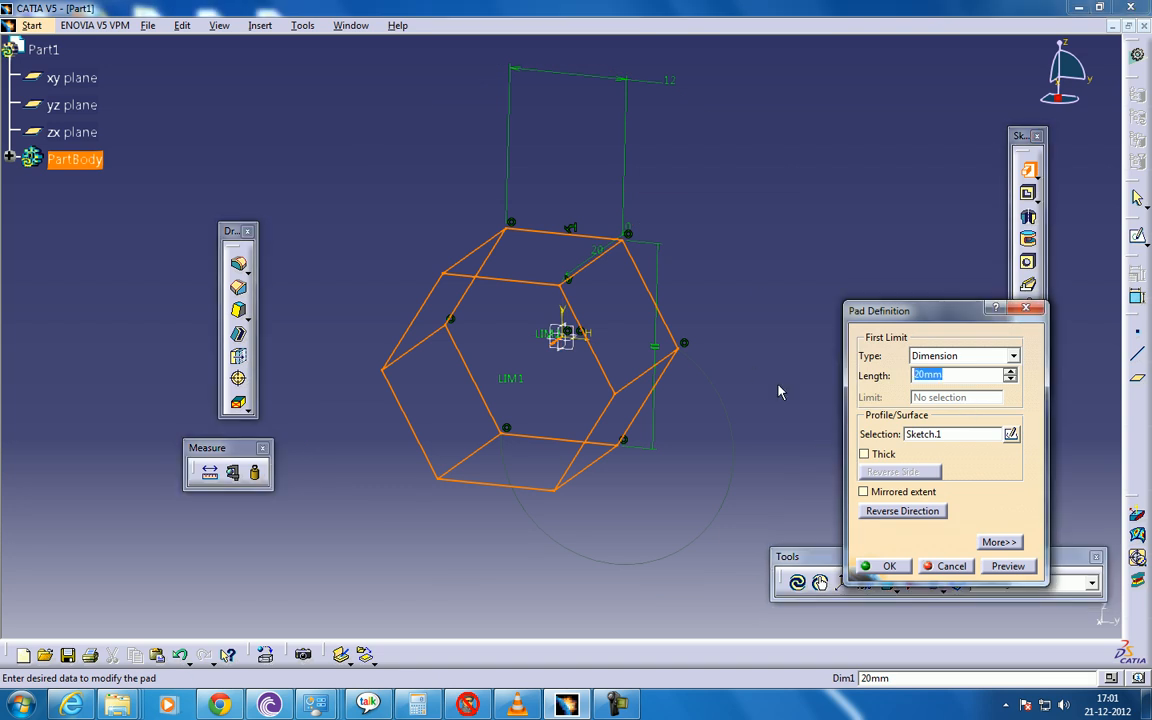
- Pad Sketch.1 into a solid hexagonal block 20 mm thick
left_click(888, 566)
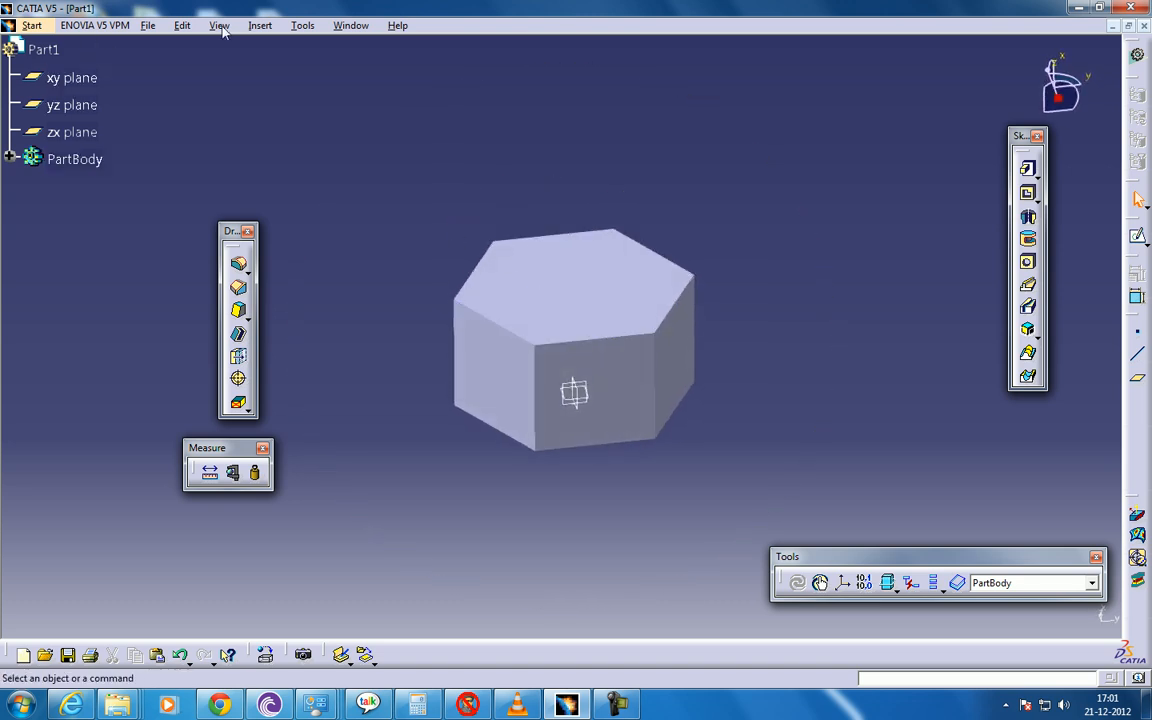
- Insert a new body and sketch a circle on the top face tangent to a hexagon edge
left_click(260, 24)
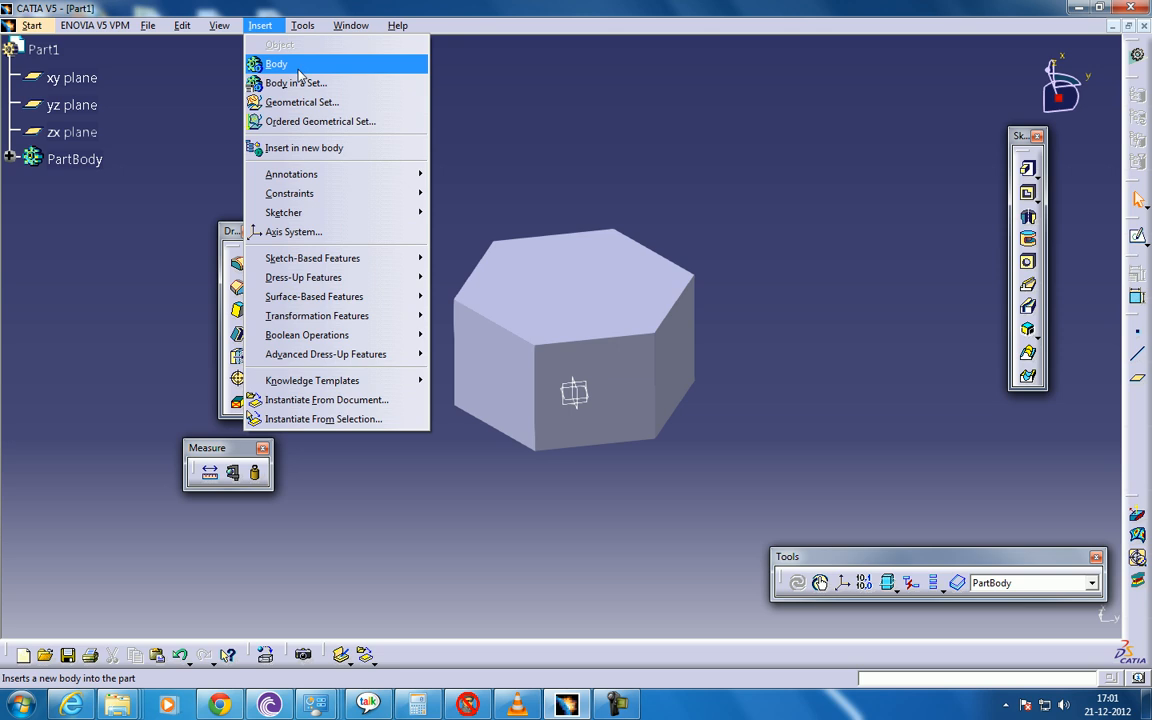
mouse_move(296, 68)
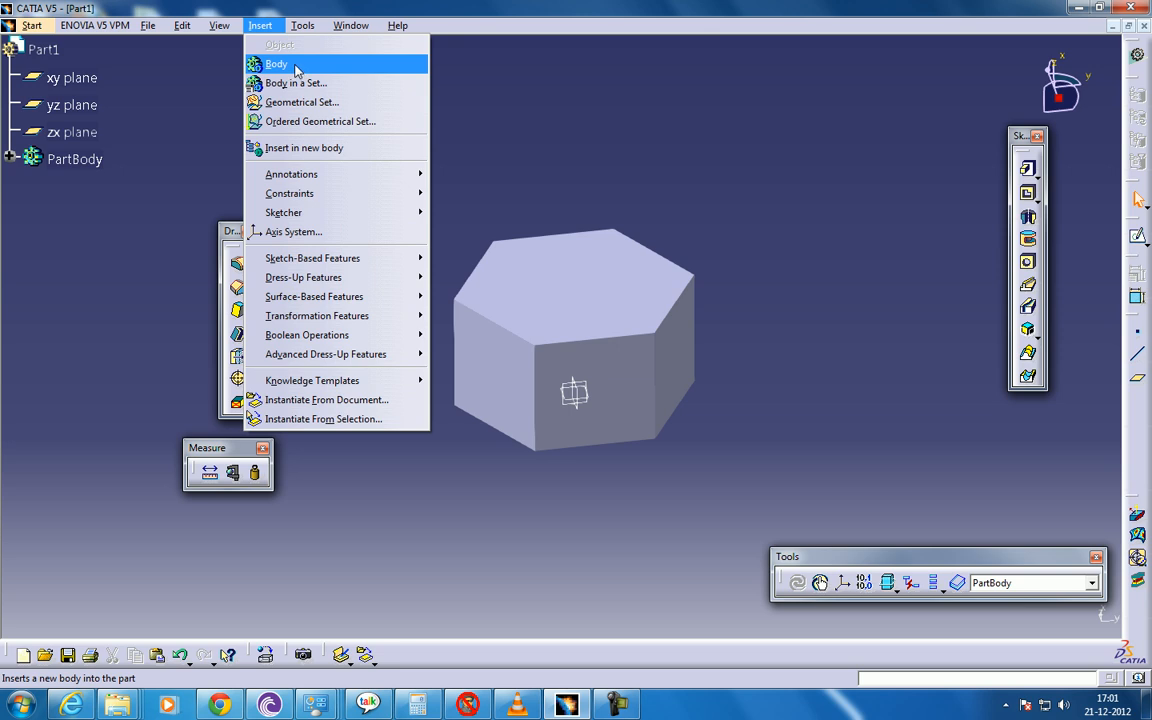
left_click(276, 62)
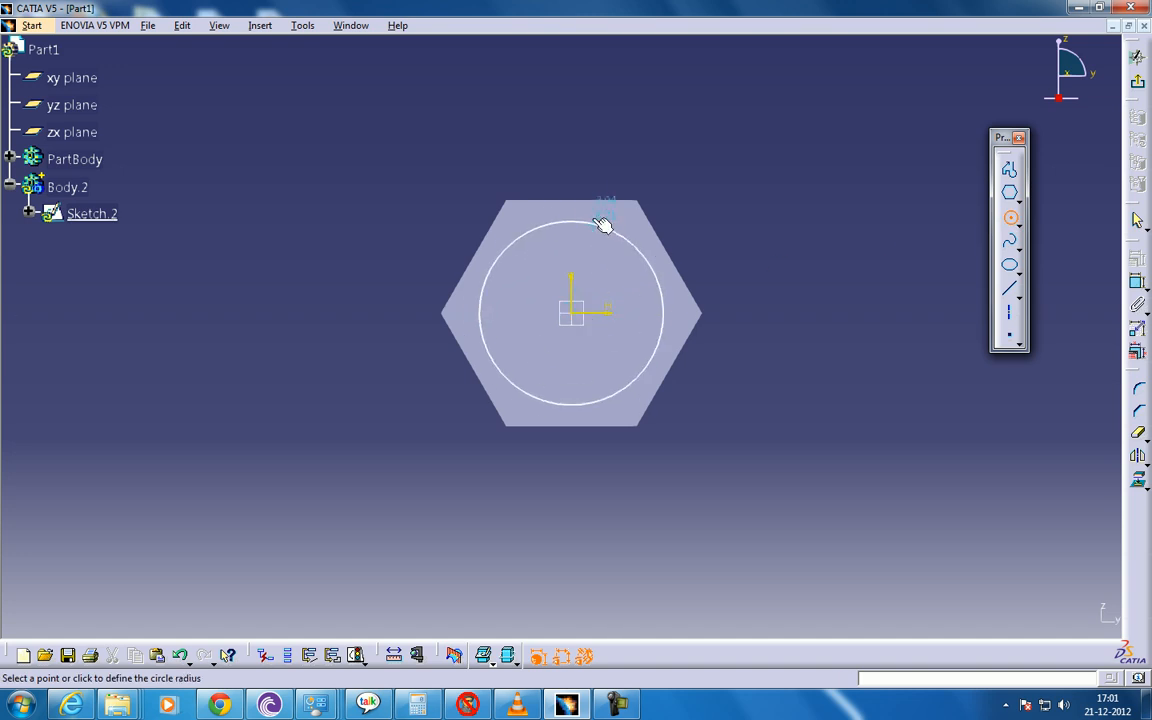
left_click(604, 220)
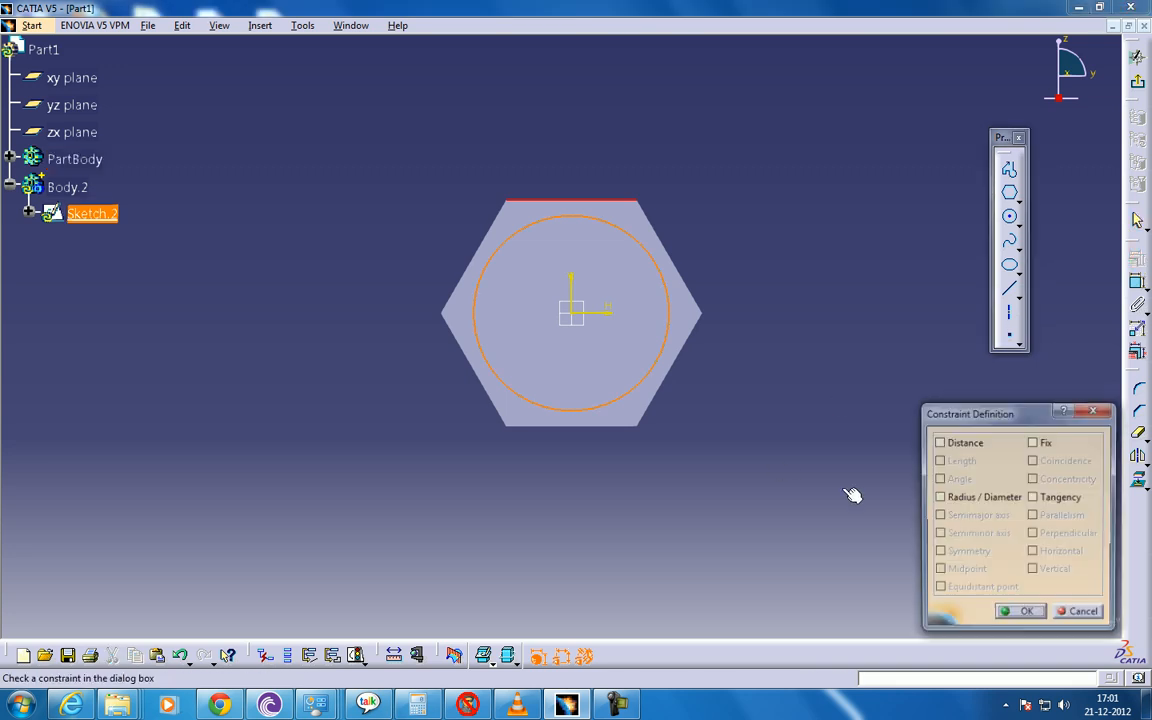
left_click(1032, 496)
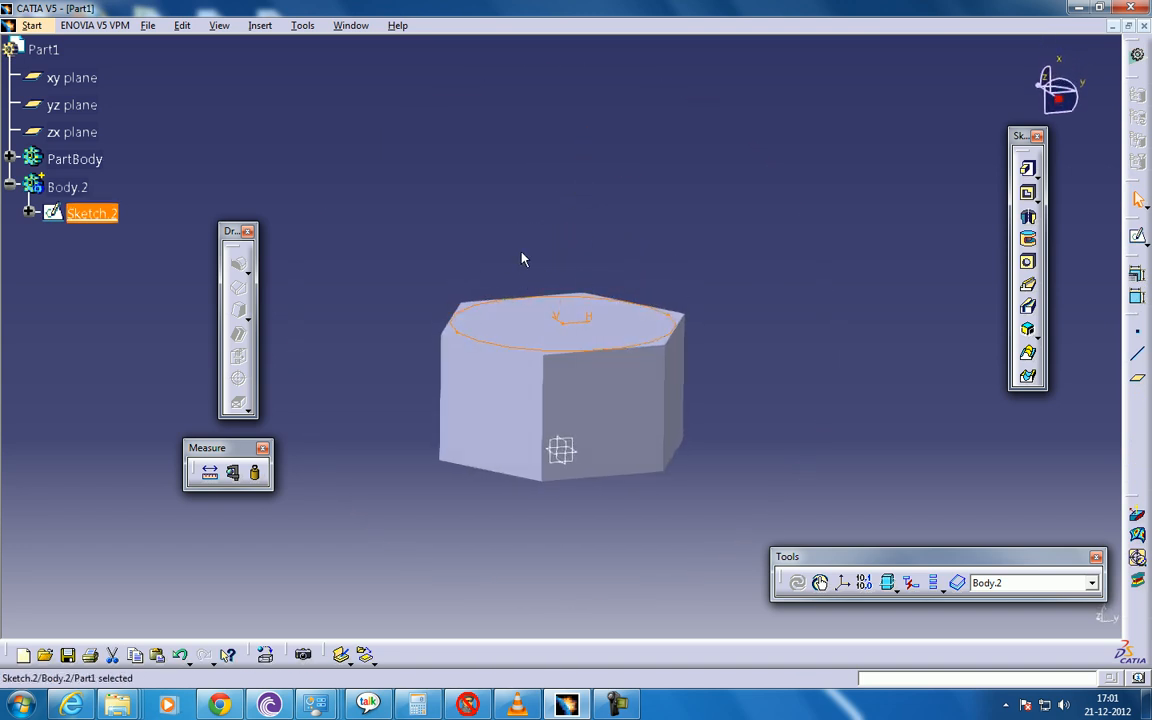
mouse_move(478, 344)
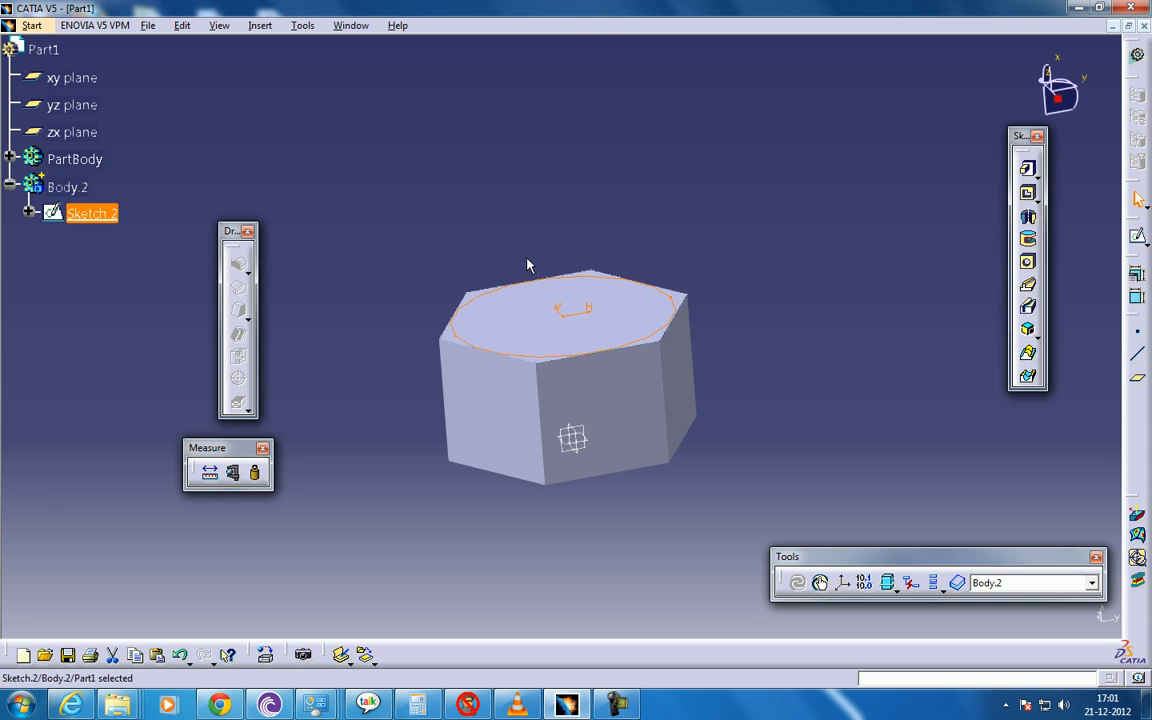
mouse_move(700, 274)
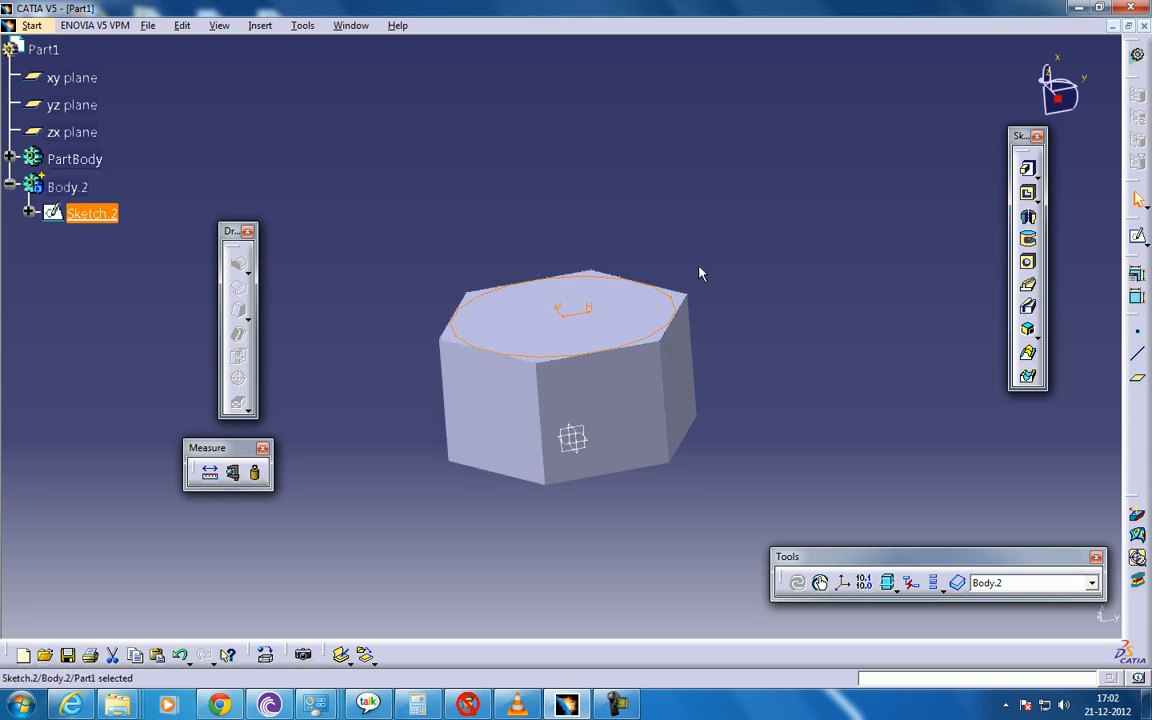
mouse_move(678, 304)
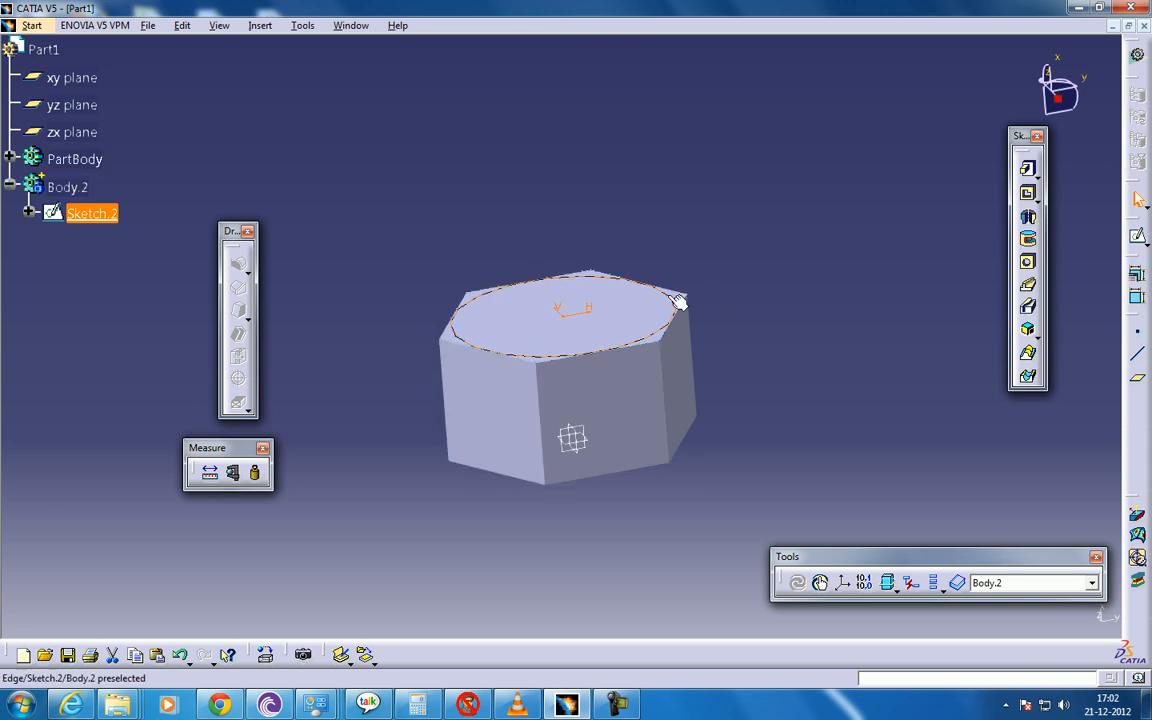
mouse_move(464, 332)
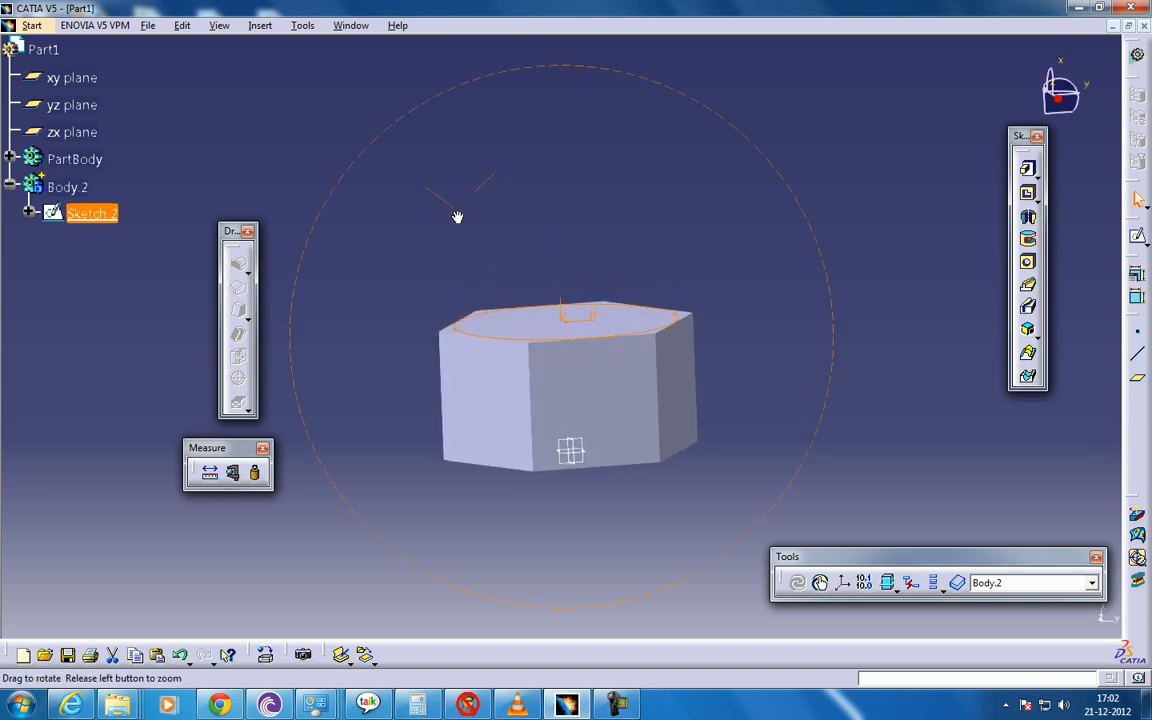
- Orbit the view around the hexagonal block to see its side
left_click_drag(456, 216, 530, 248)
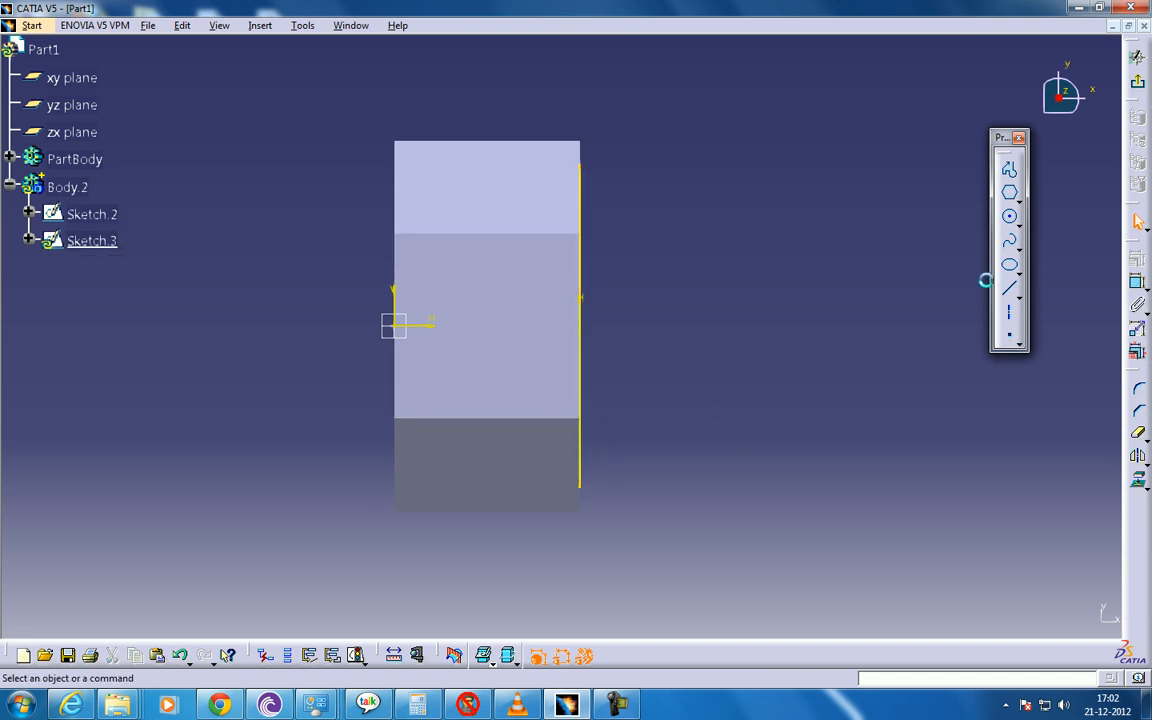
- Draw a line starting at the block's lower right corner along its right edge
left_click(1008, 288)
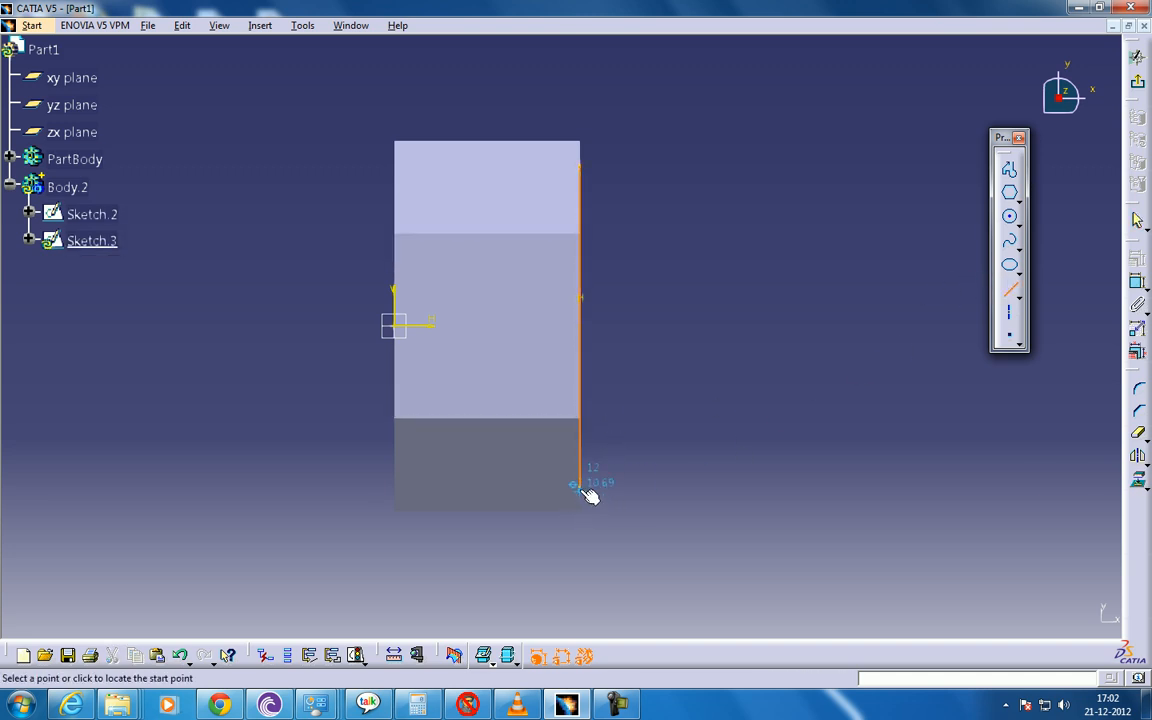
left_click(580, 486)
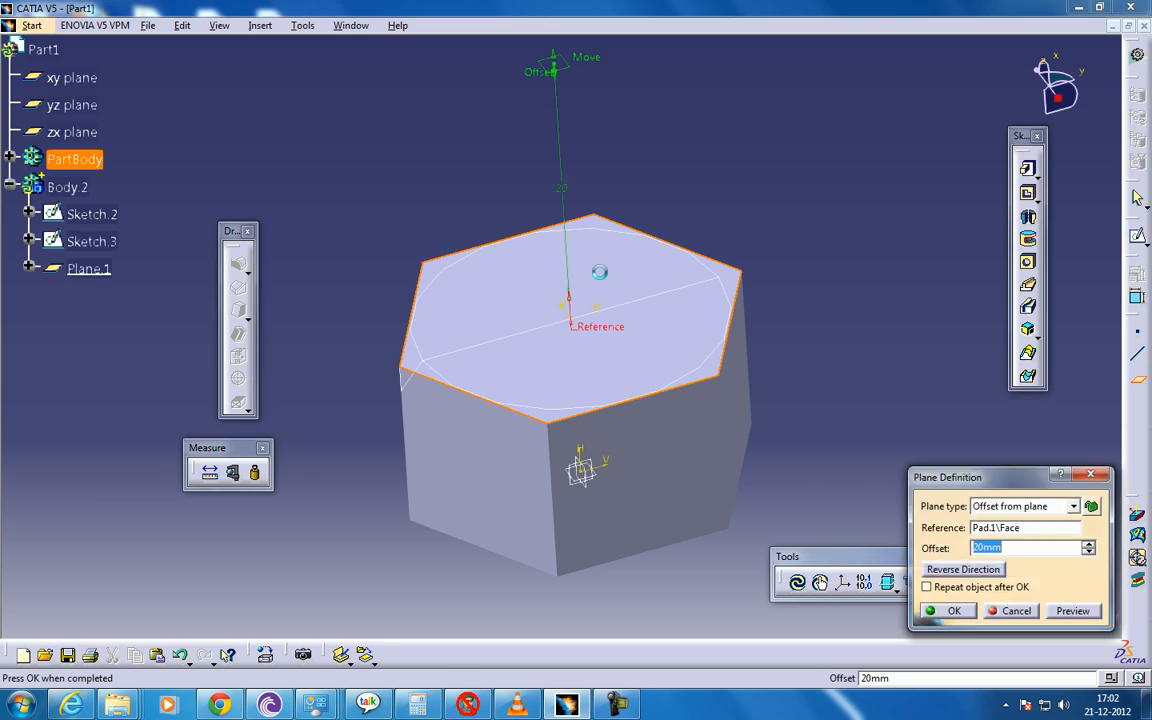
- Create a reference plane offset 20 mm from the block's top face
left_click(92, 240)
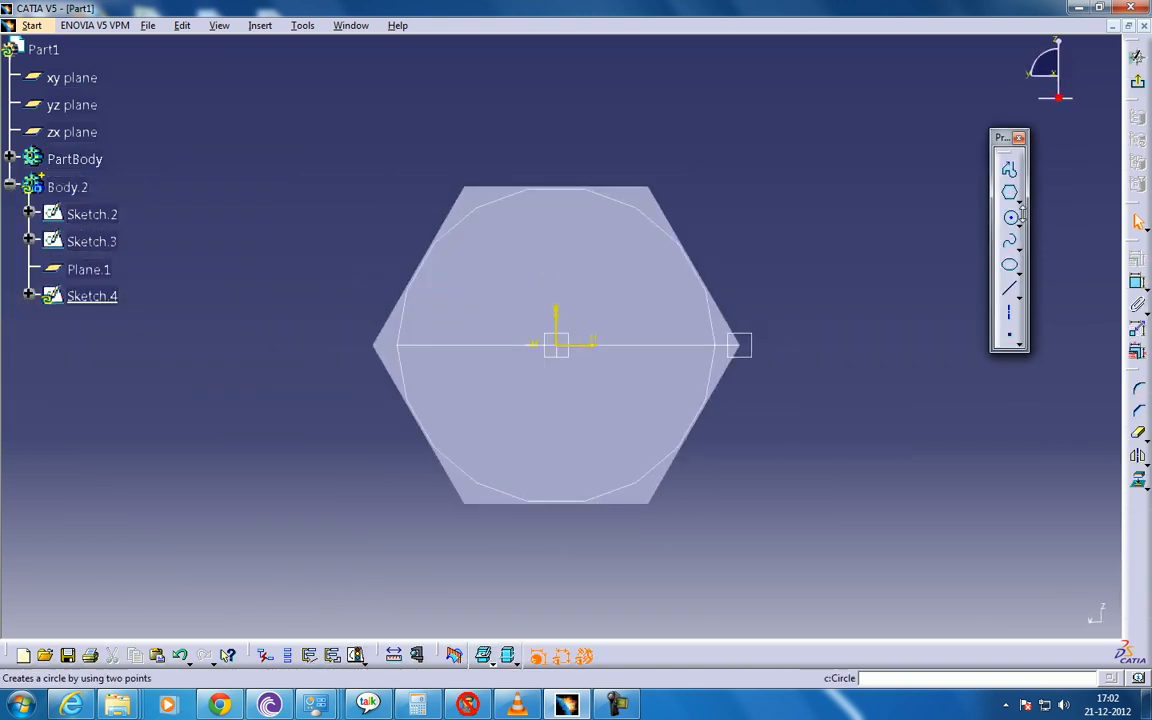
- Draw a large circle centred at the origin on Plane.1 and constrain it
left_click(1010, 216)
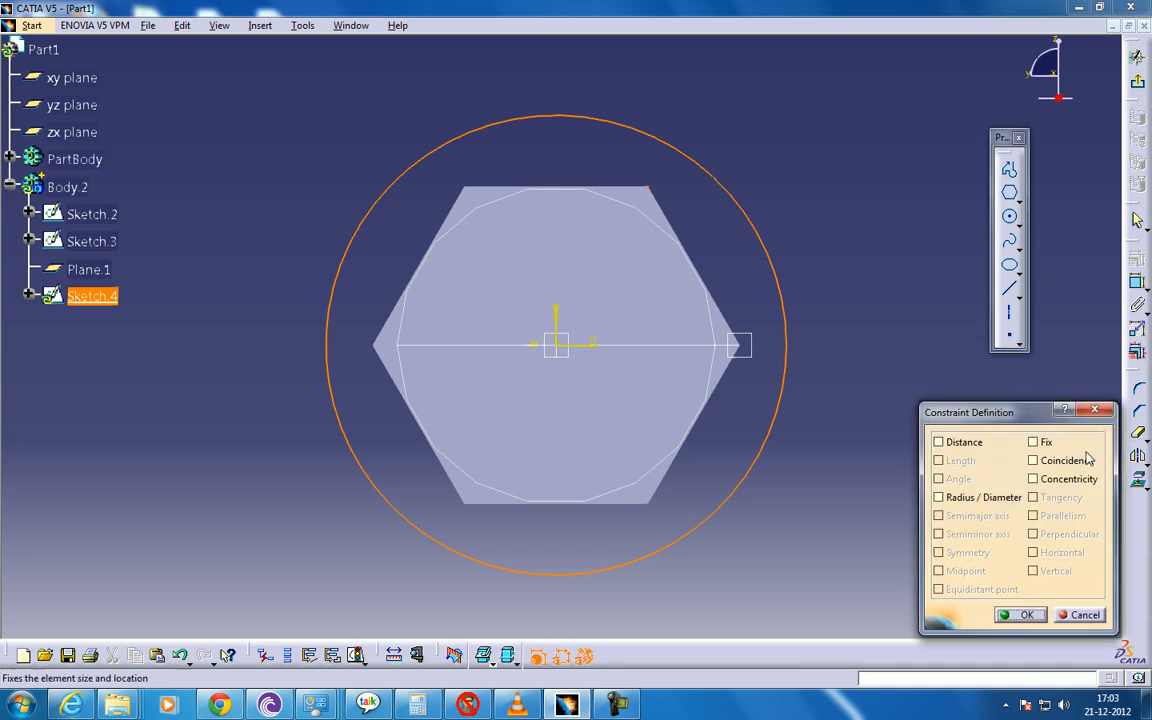
left_click(1022, 614)
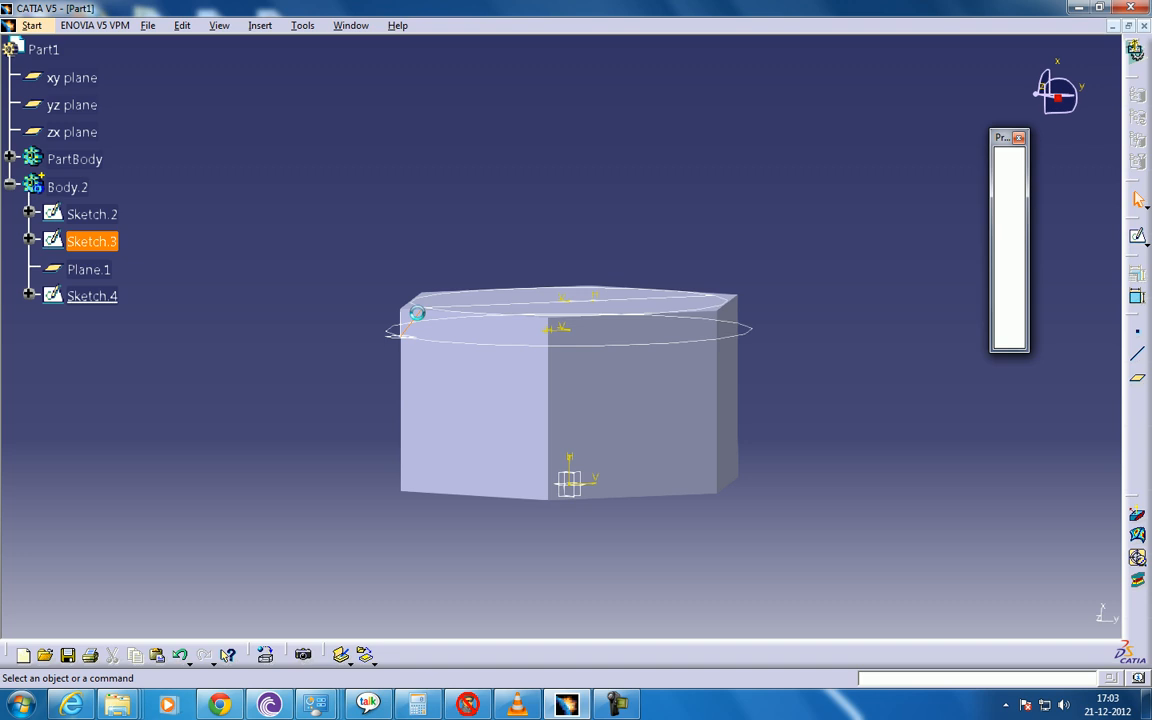
- Reopen Sketch.3 from the specification tree for editing
double_click(92, 240)
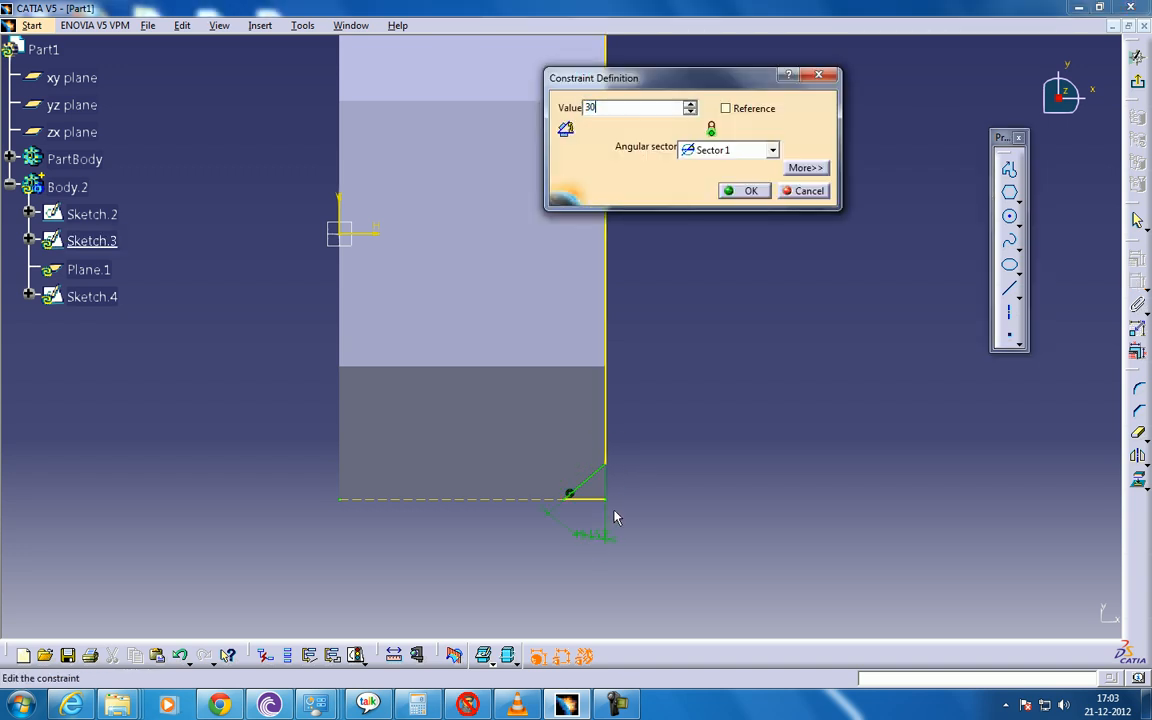
- Confirm the sloped sketch line's angle constraint at 30 degrees
left_click(744, 192)
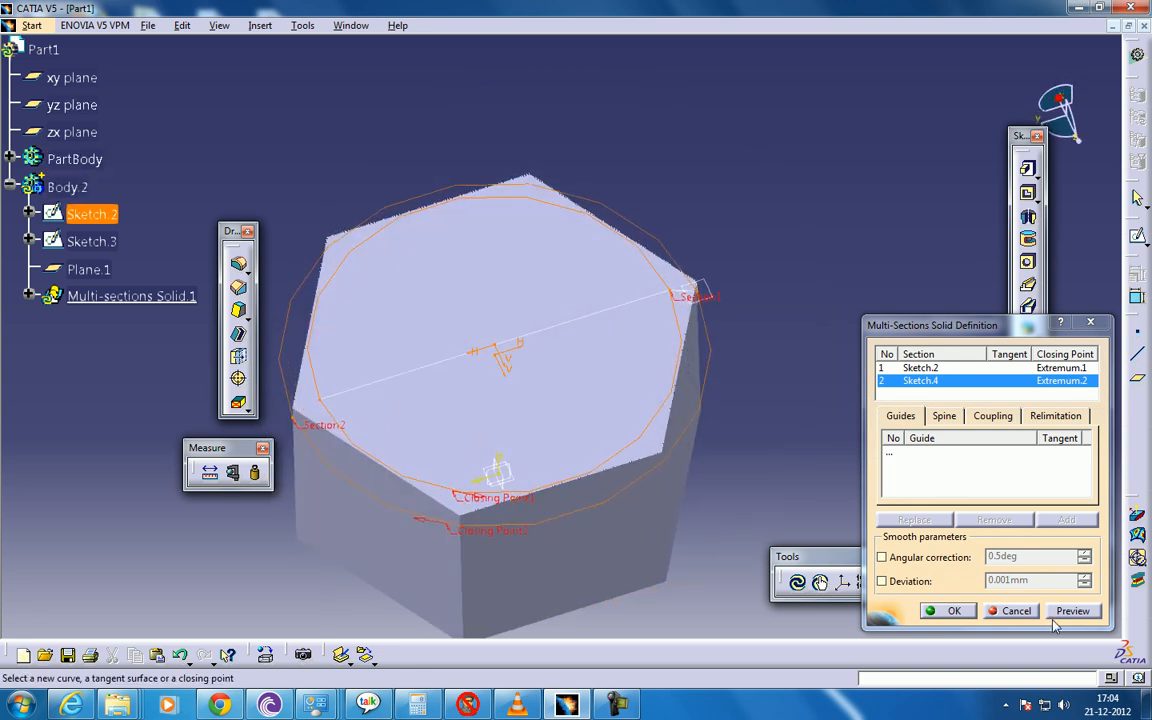
- Preview and confirm the multi-sections solid lofted between Sketch.2 and Sketch.4
left_click(1072, 612)
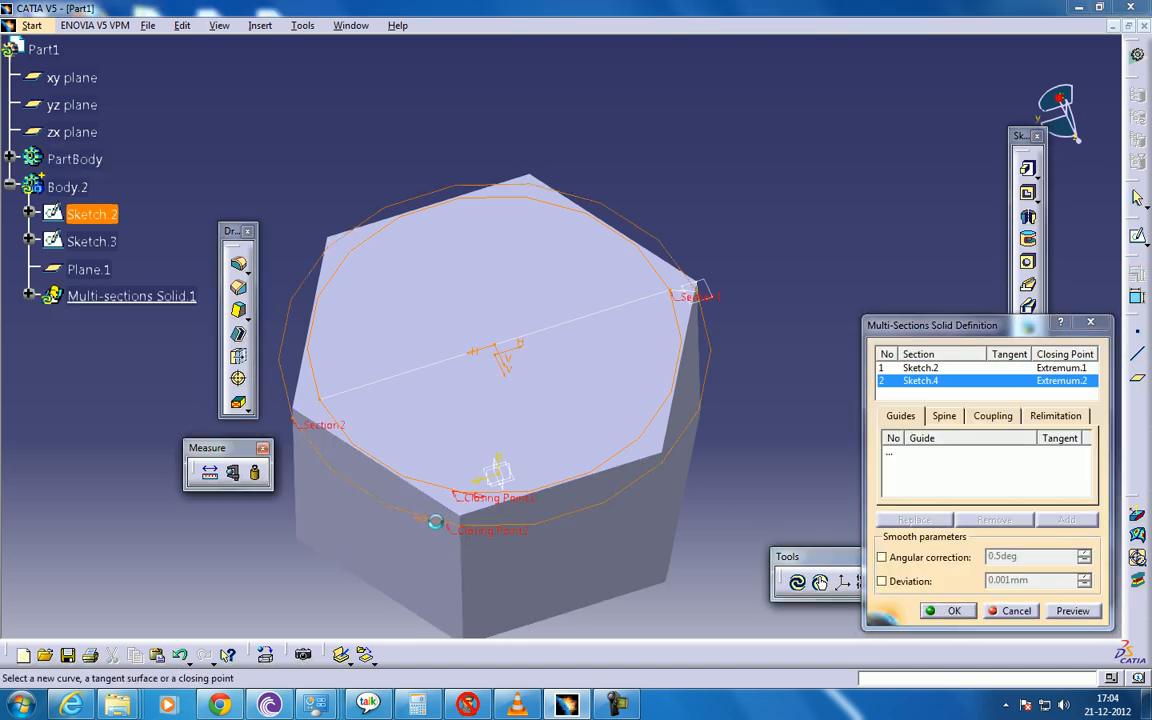
left_click(952, 612)
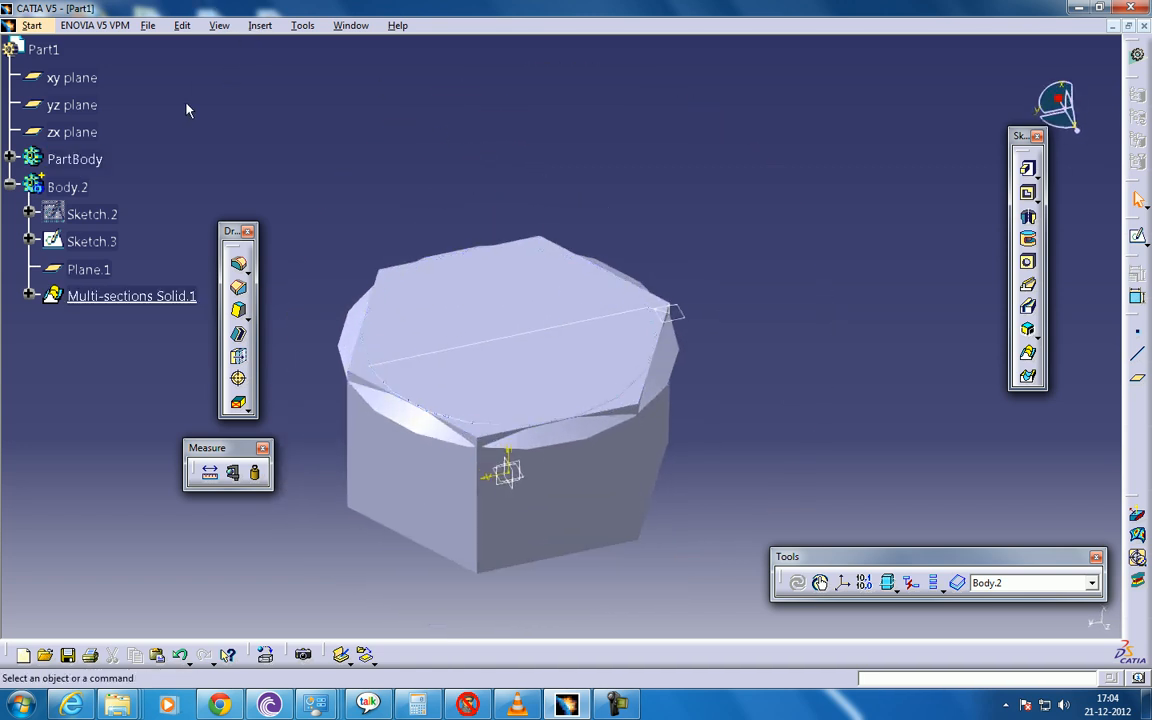
- Union Trim Body.2 into PartBody, keeping the side faces so the loft's outer corners are removed
left_click(260, 24)
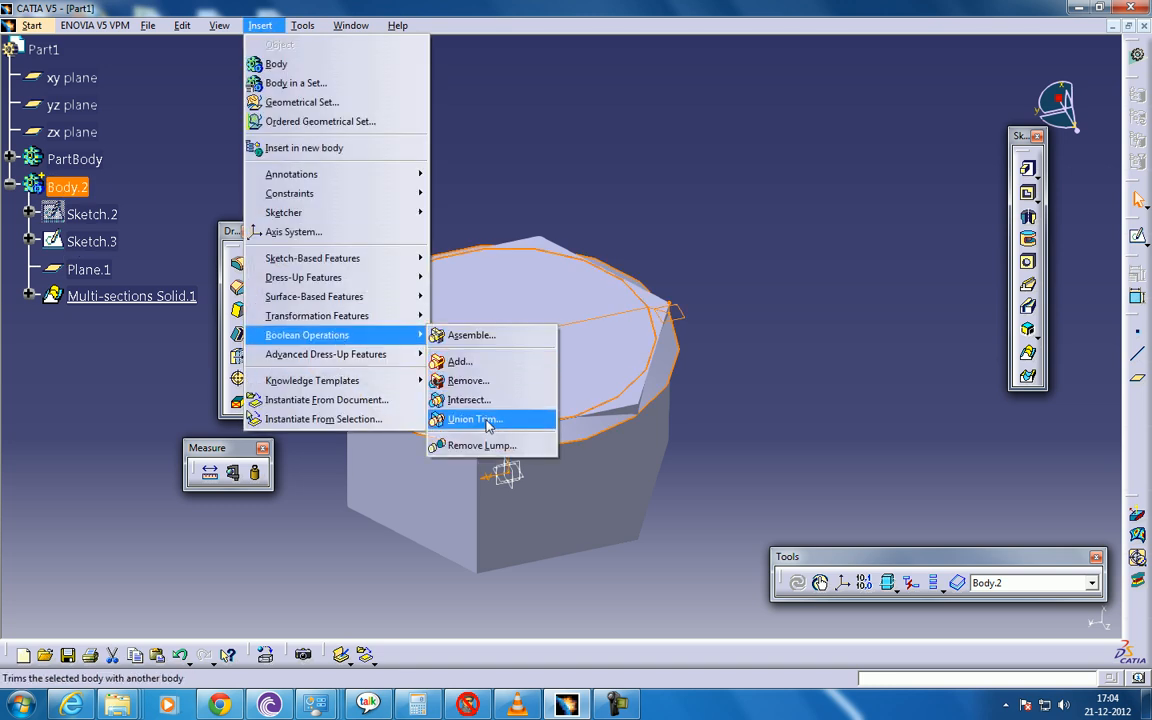
left_click(472, 420)
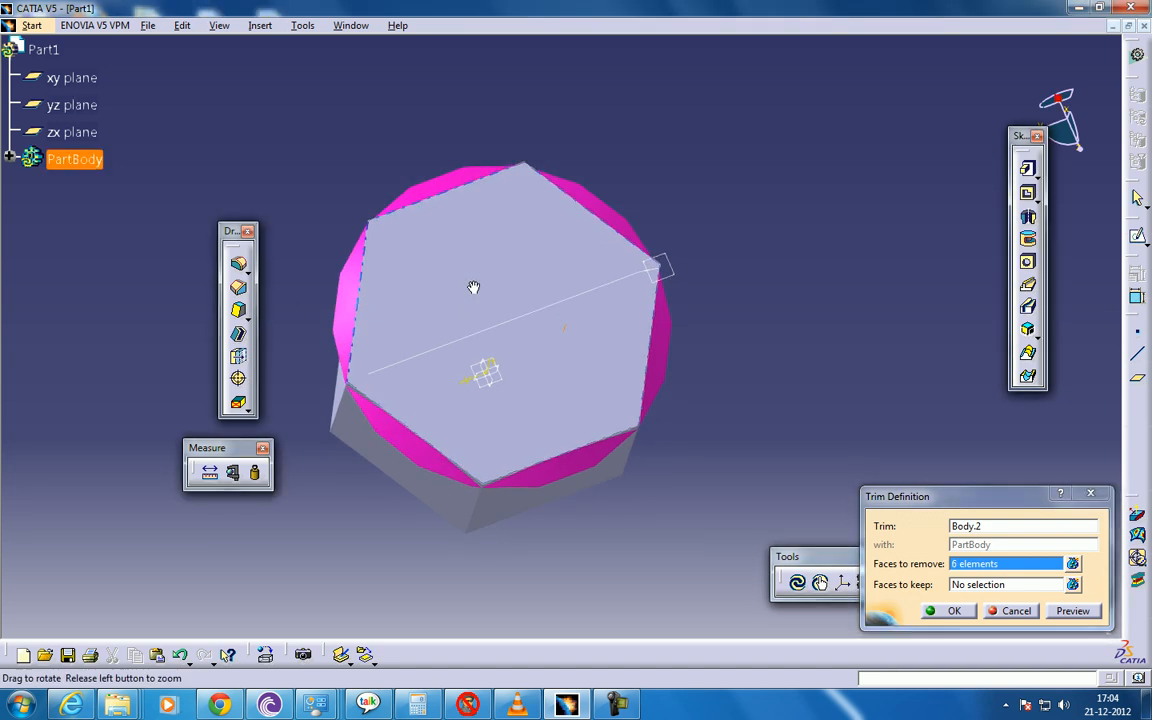
left_click_drag(472, 288, 500, 470)
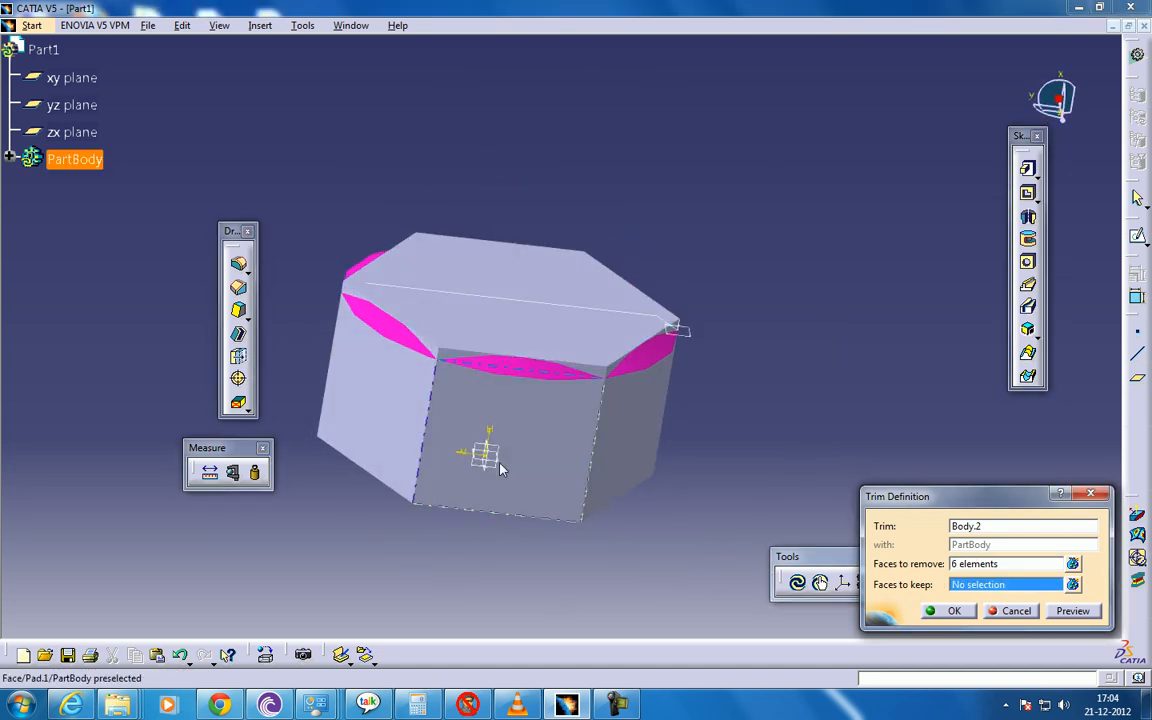
left_click(500, 470)
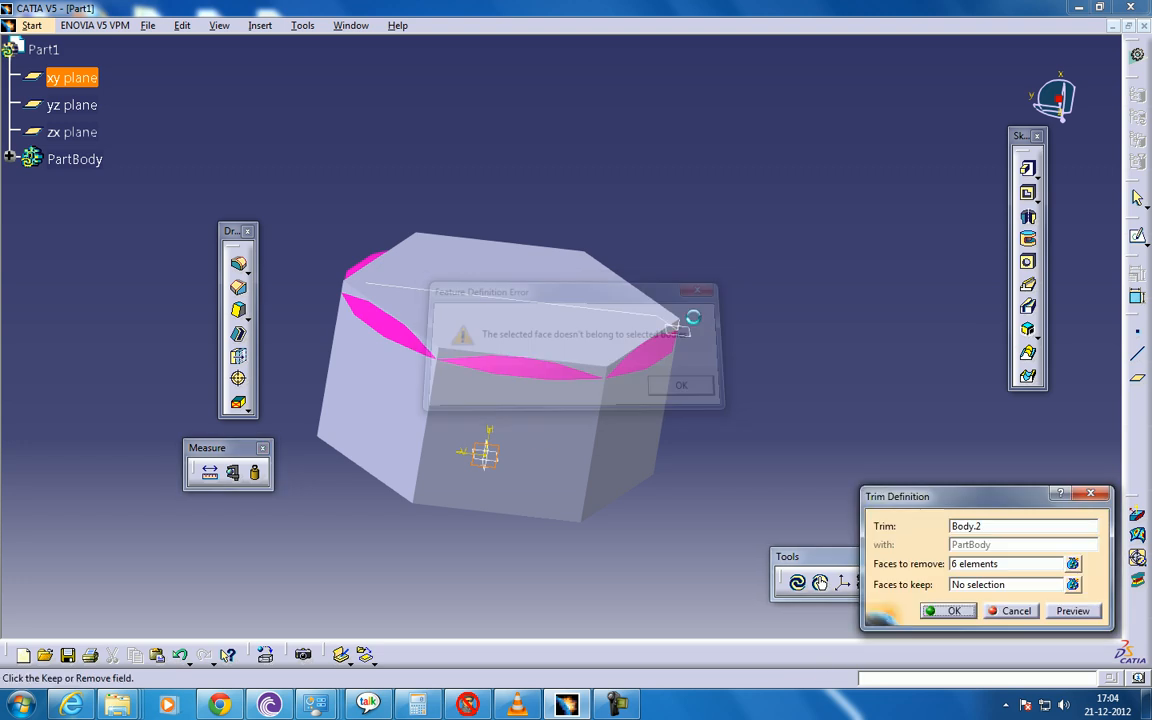
left_click(680, 386)
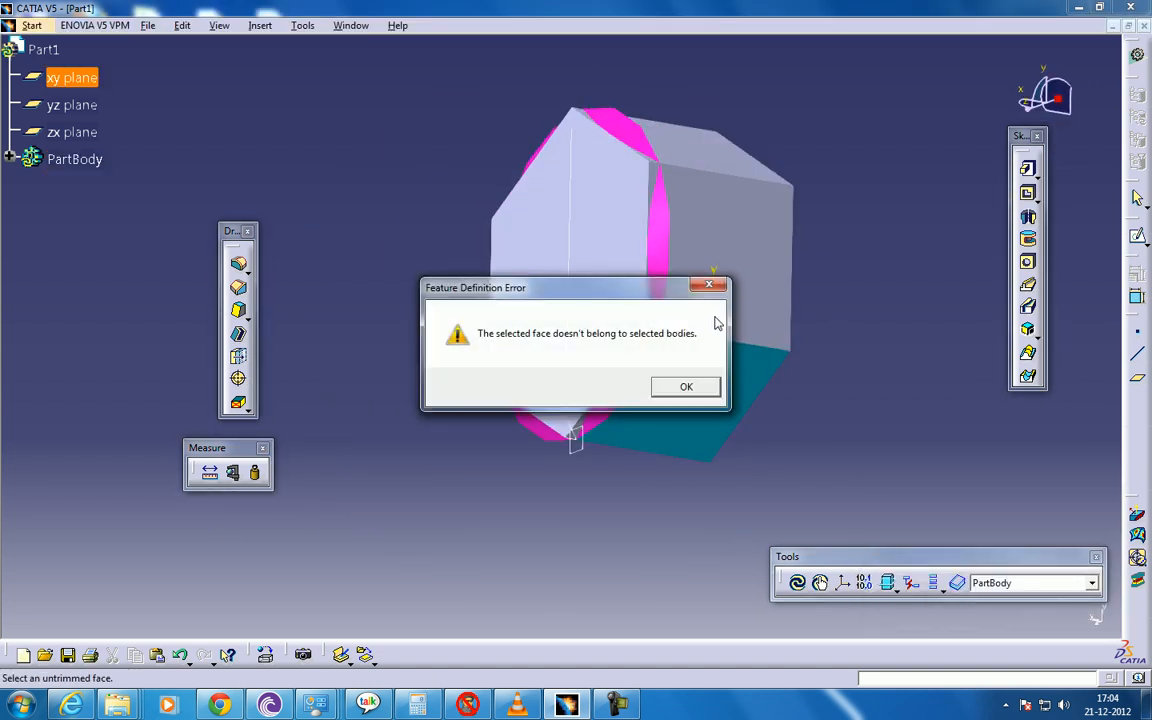
left_click(686, 388)
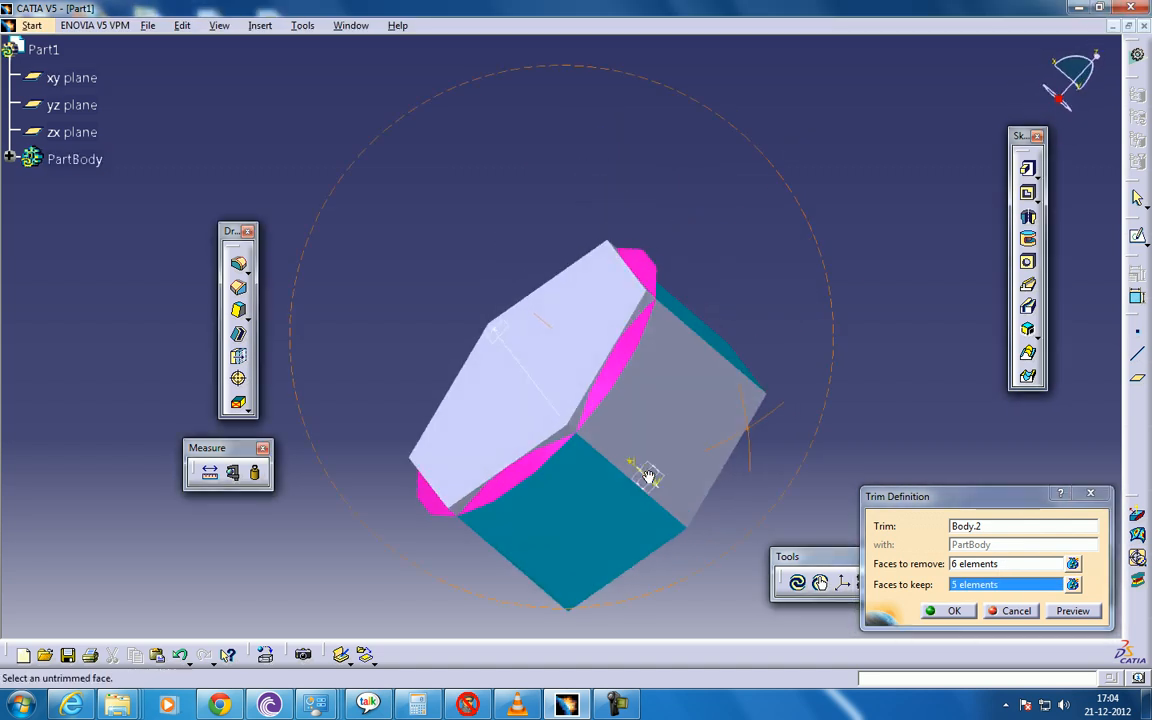
left_click(648, 476)
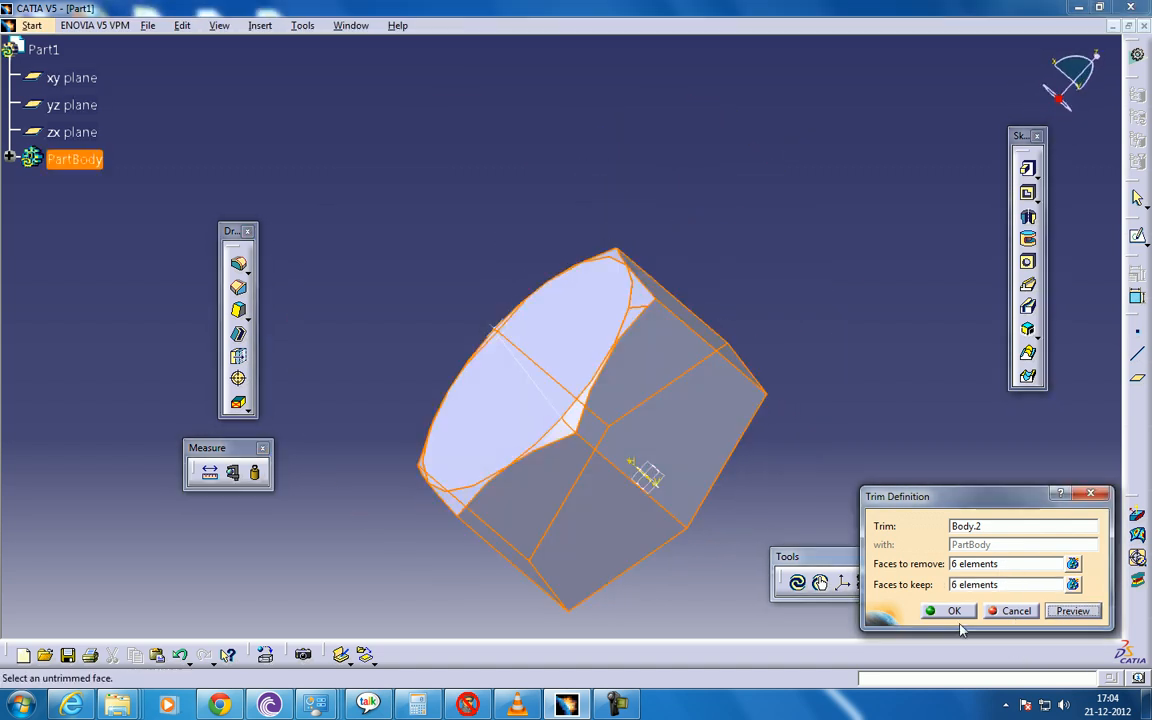
left_click(952, 612)
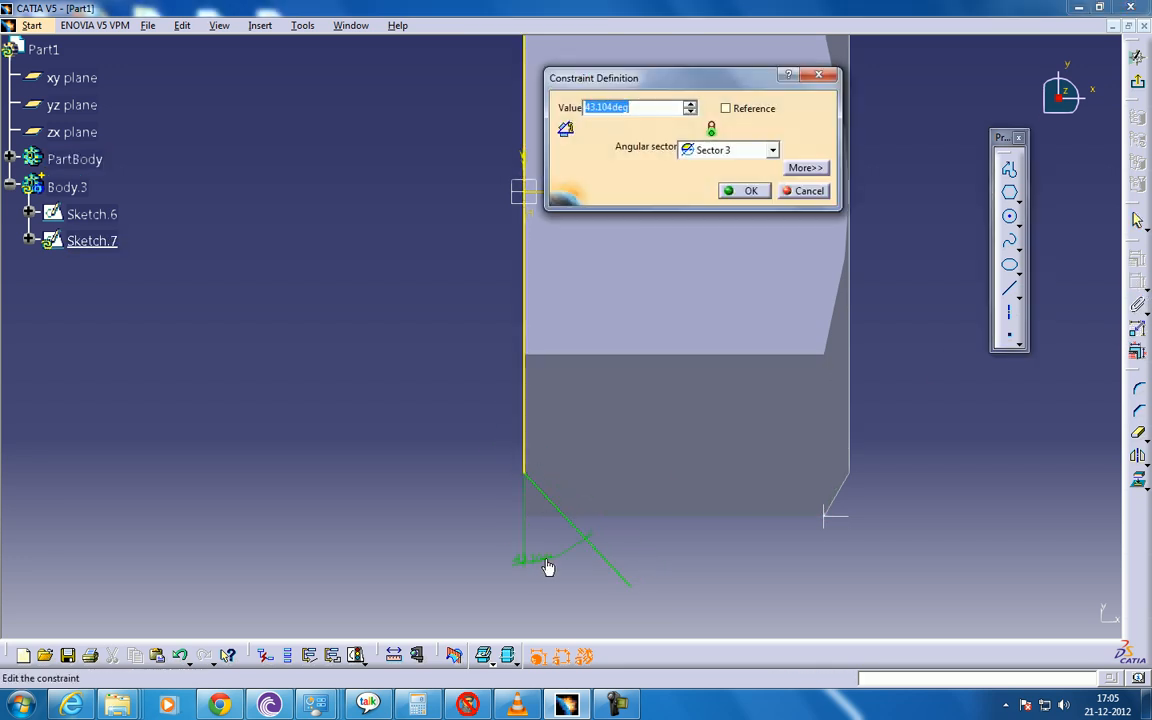
- Set the Body.3 sketch's angle constraint to 30 degrees
type("30")
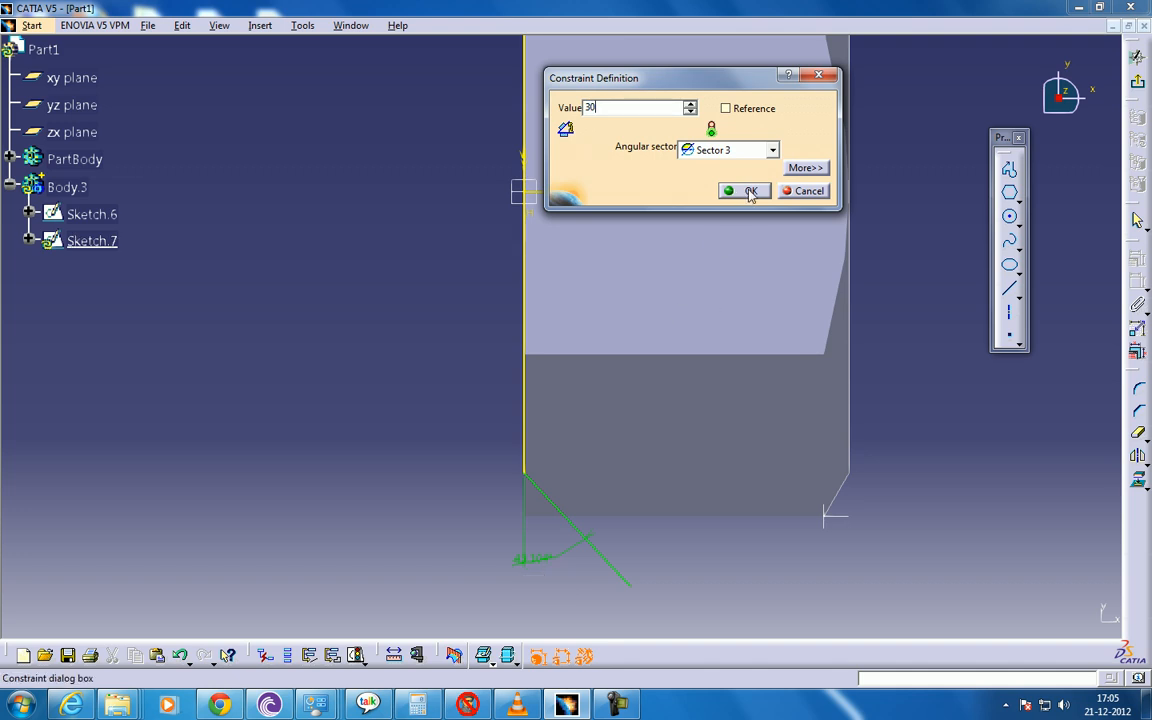
left_click(748, 192)
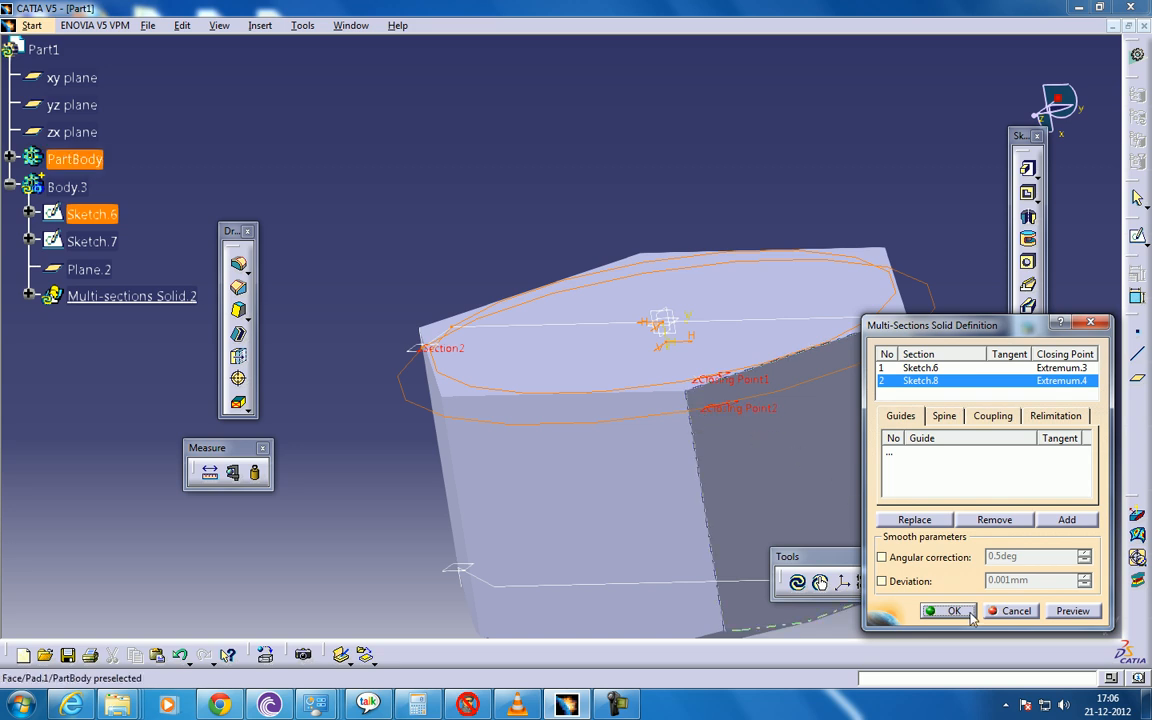
- Confirm Multi-sections Solid.2 in Body.3 and select Body.3 for trimming
left_click(948, 612)
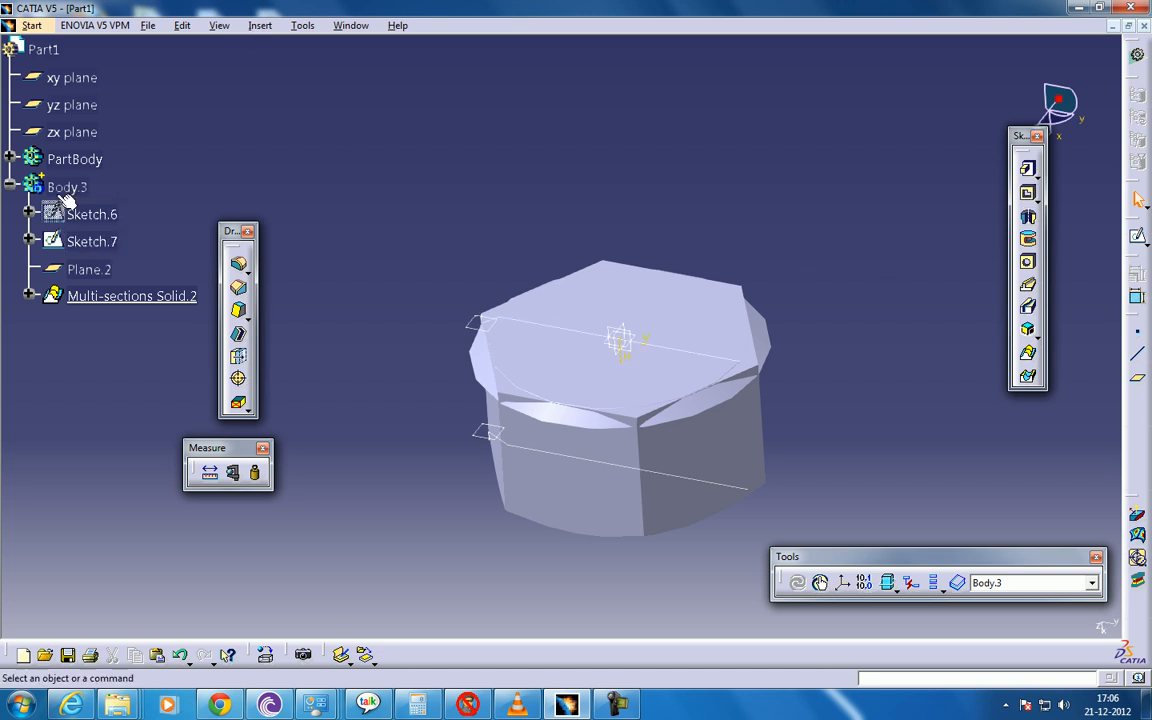
left_click(260, 24)
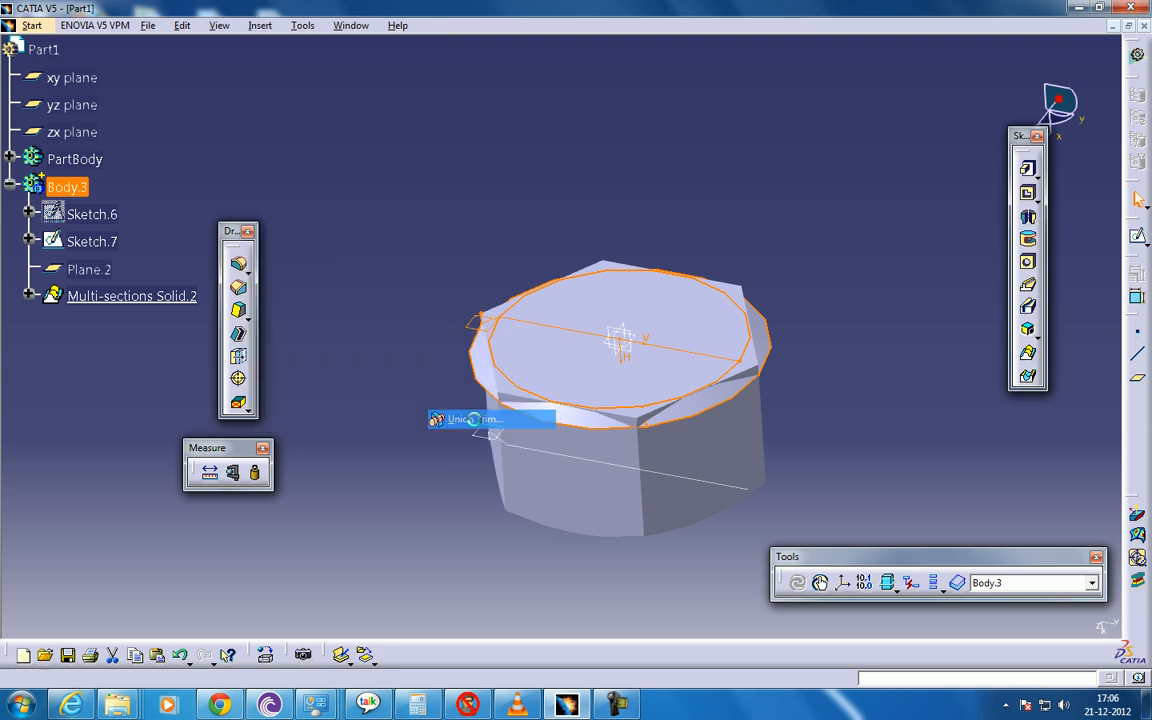
- Union Trim Body.3 into PartBody, removing its outer faces to chamfer the nut's bottom edge
left_click(490, 418)
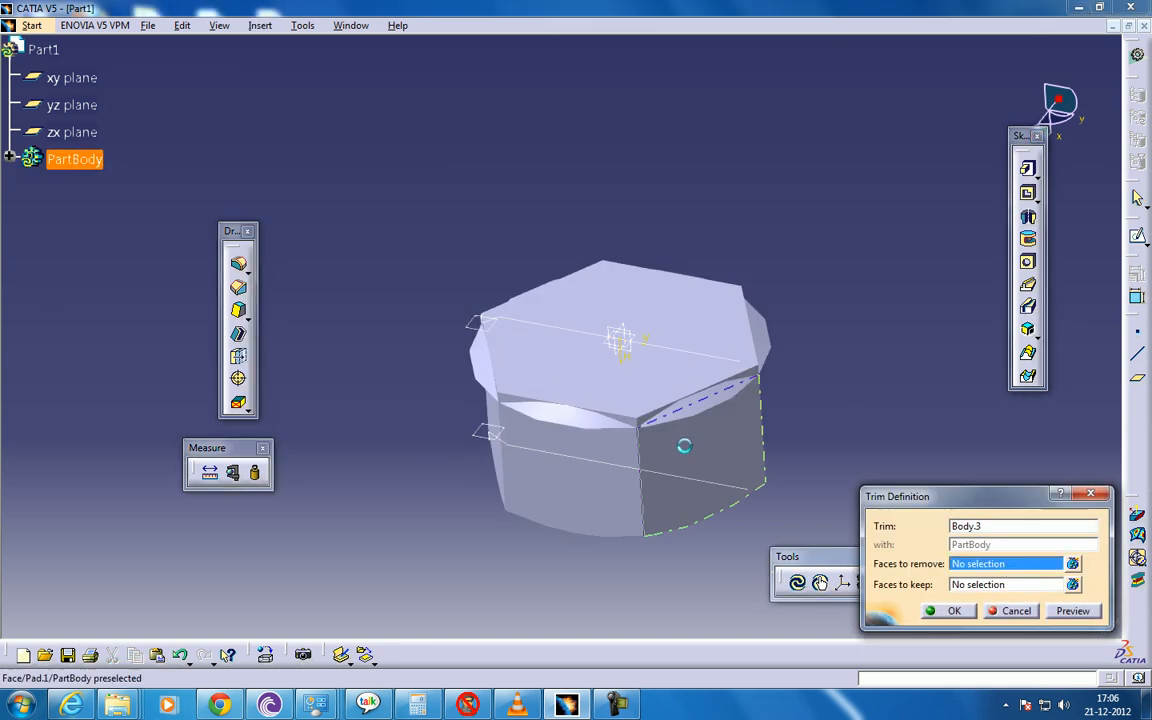
left_click(700, 470)
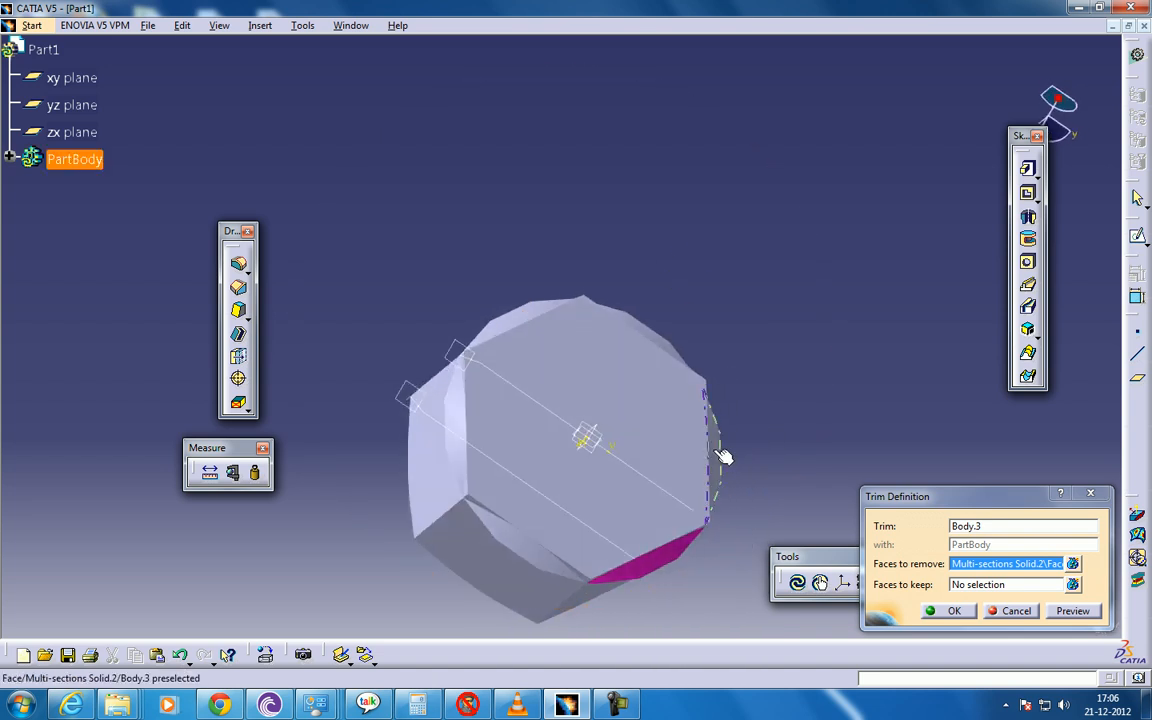
left_click(452, 430)
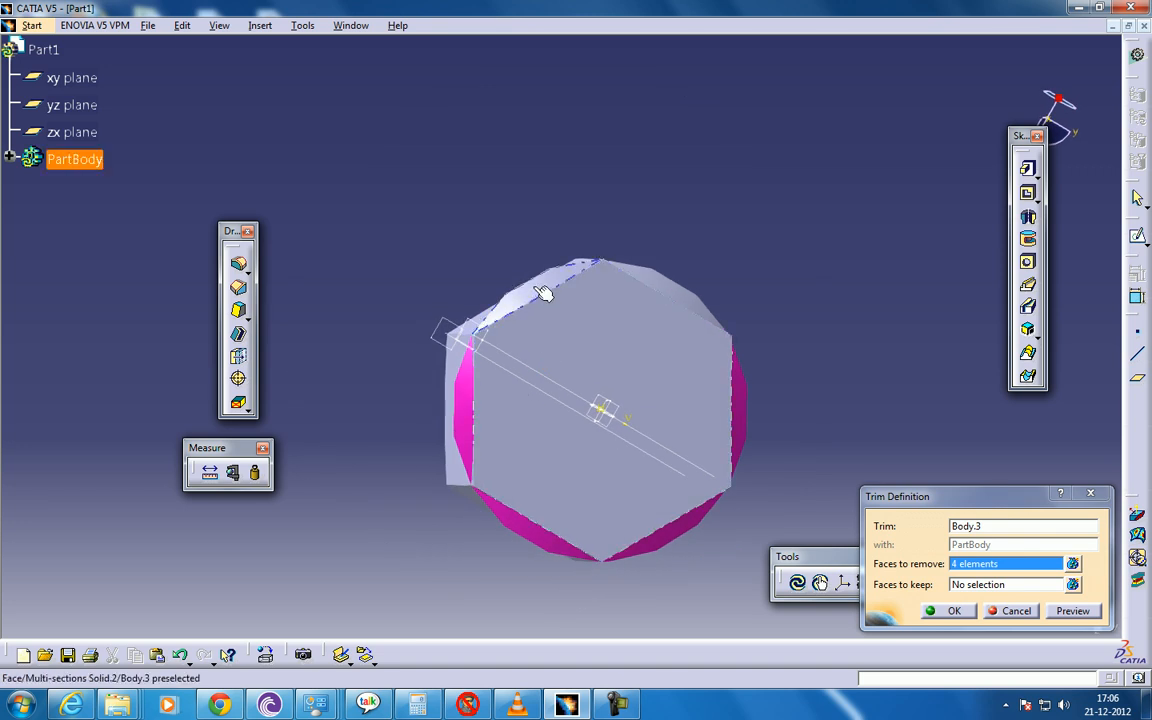
left_click_drag(544, 290, 724, 192)
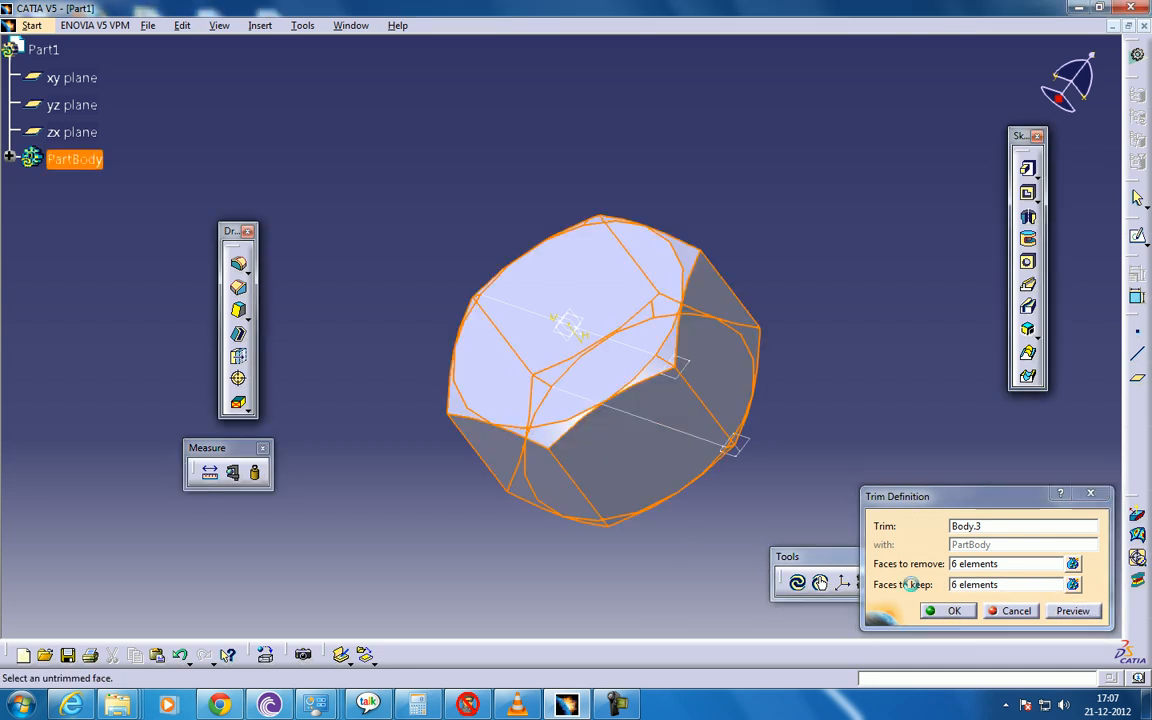
left_click(952, 612)
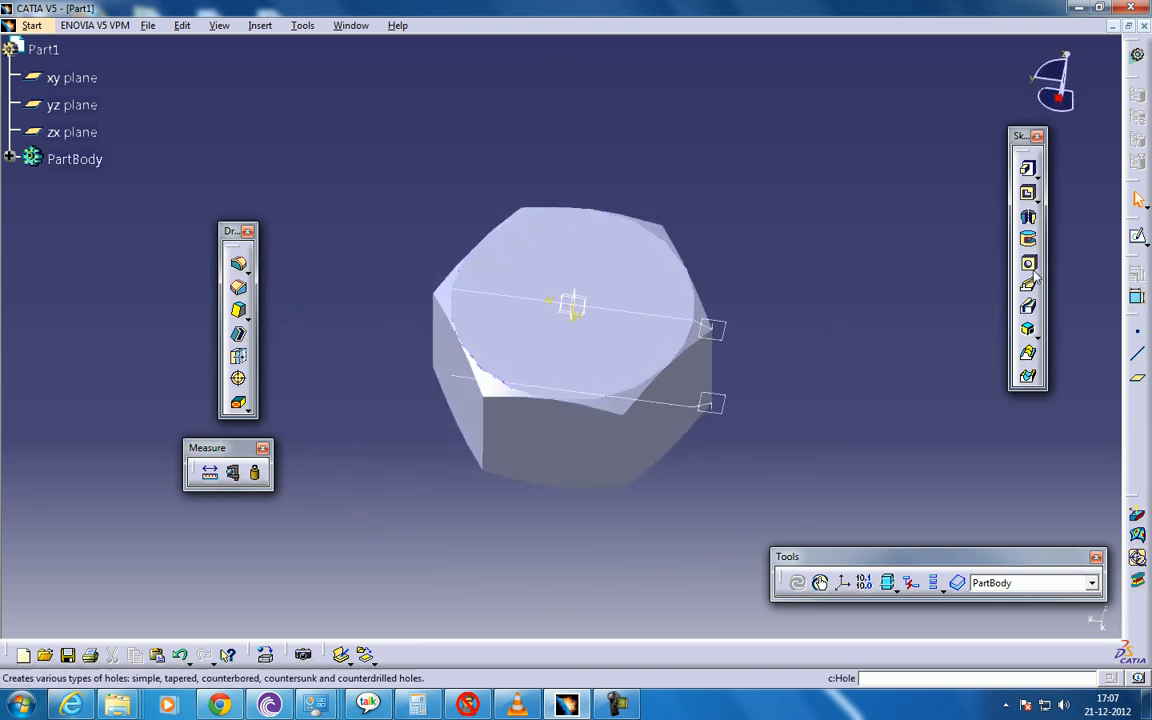
- Place a hole on the top face with its centre coincident to the nut's centre
left_click(1028, 264)
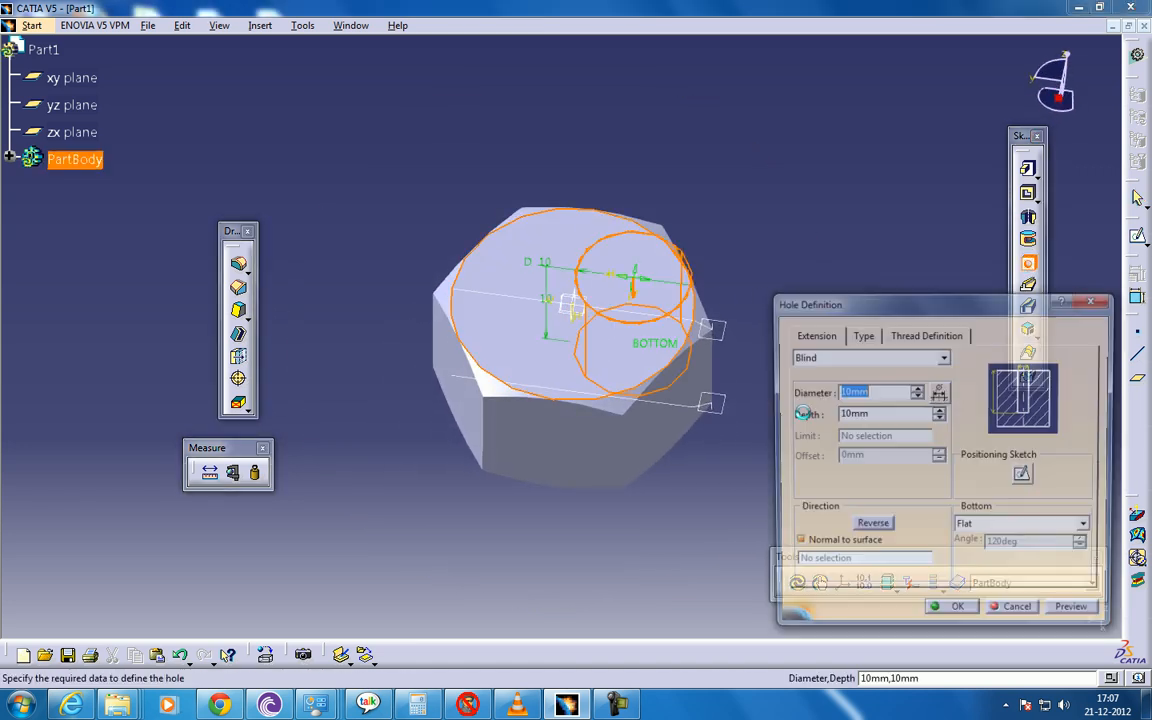
left_click(1014, 606)
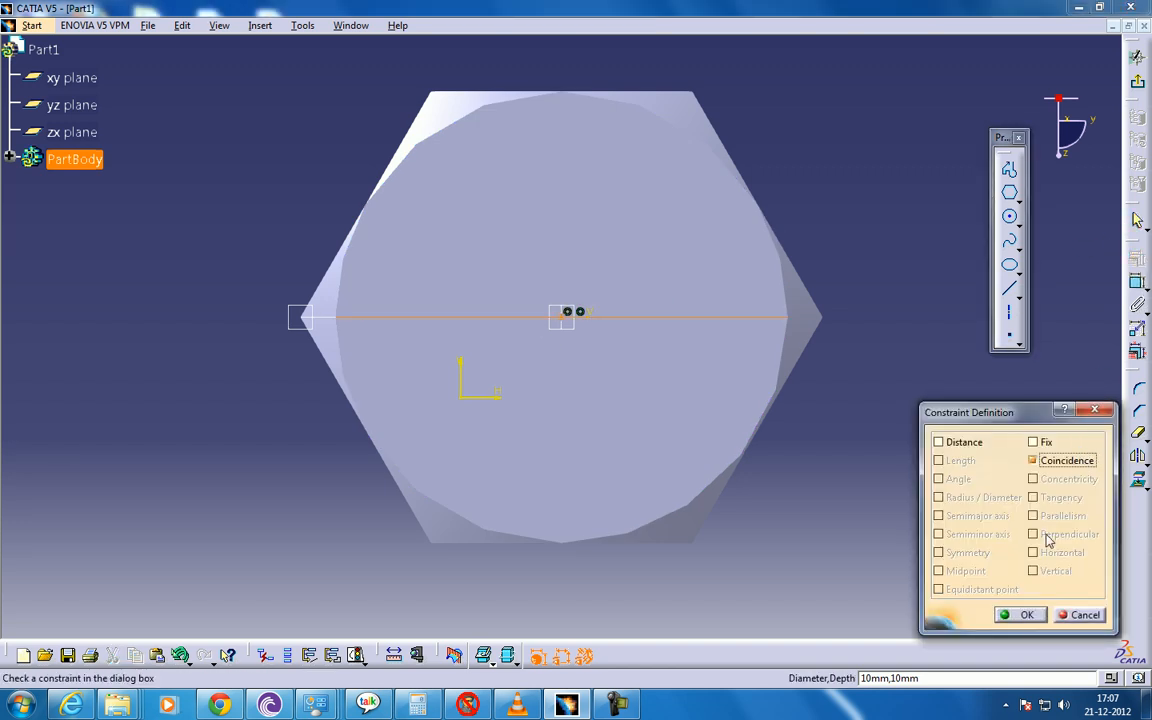
left_click(1024, 614)
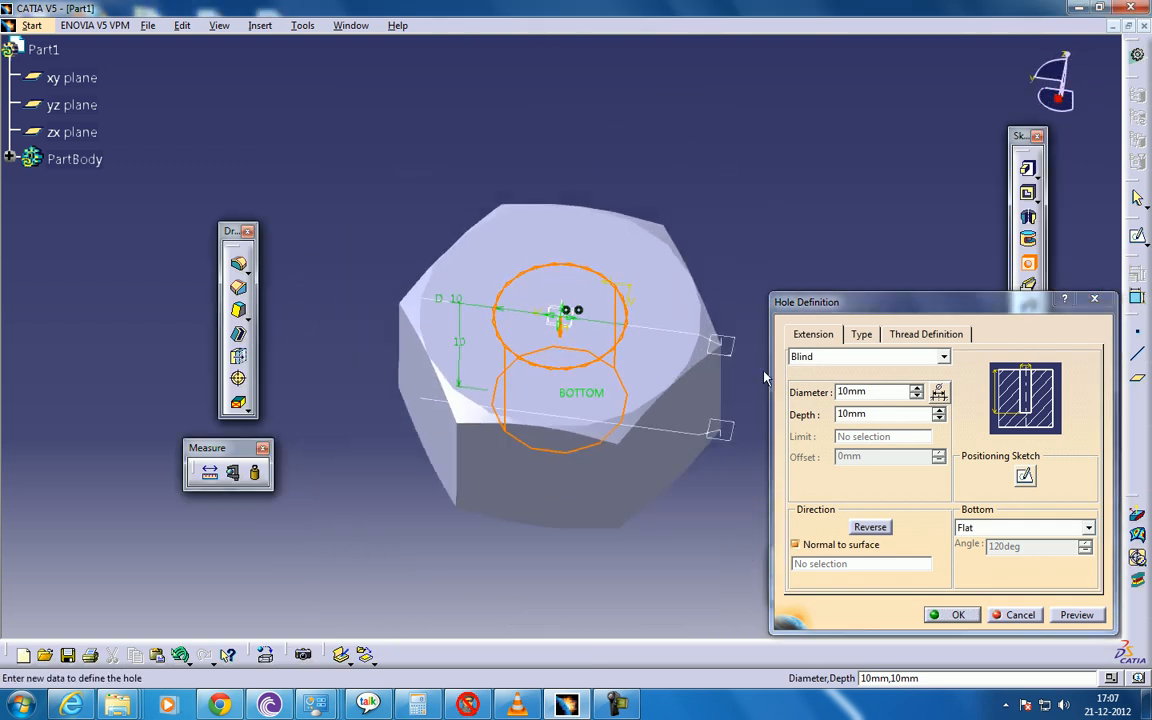
- Make the hole threaded, Metric Thick Pitch M12, and confirm it
left_click(860, 334)
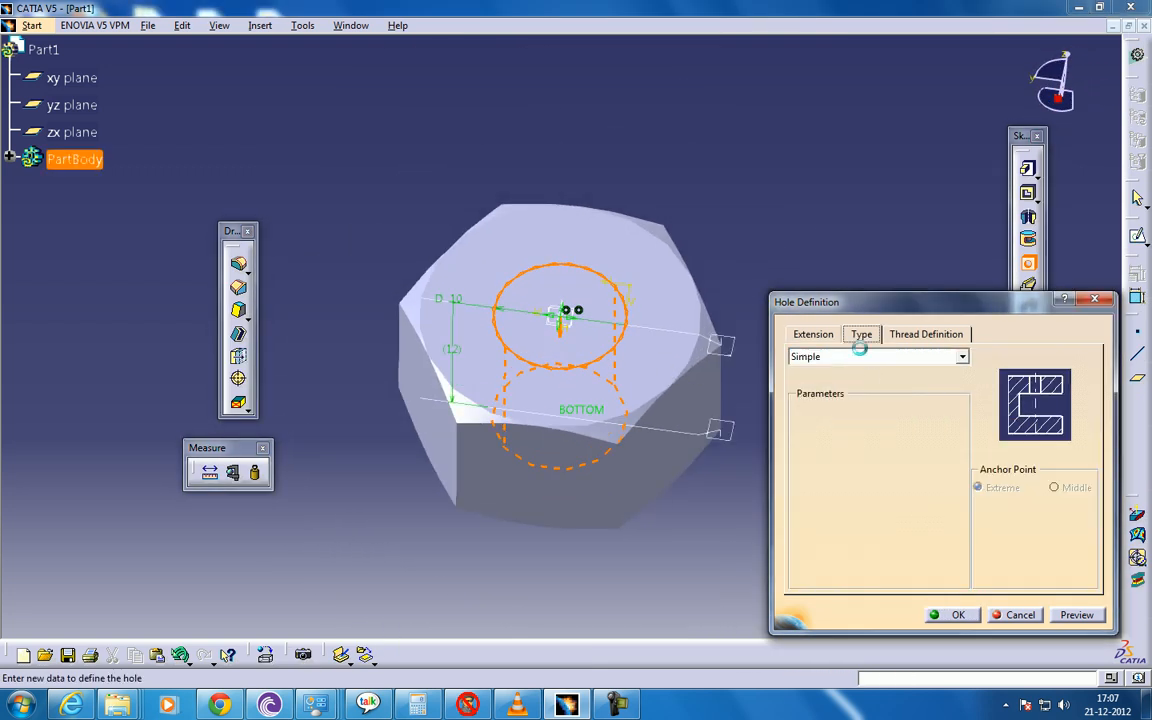
left_click(924, 334)
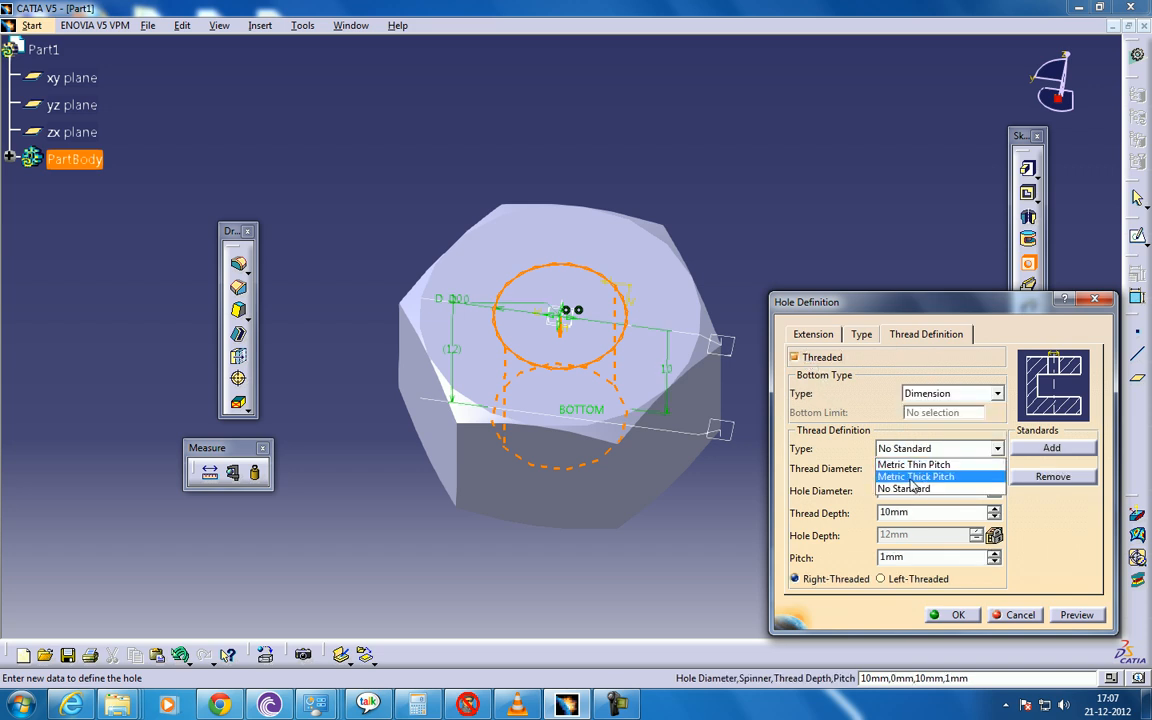
left_click(914, 476)
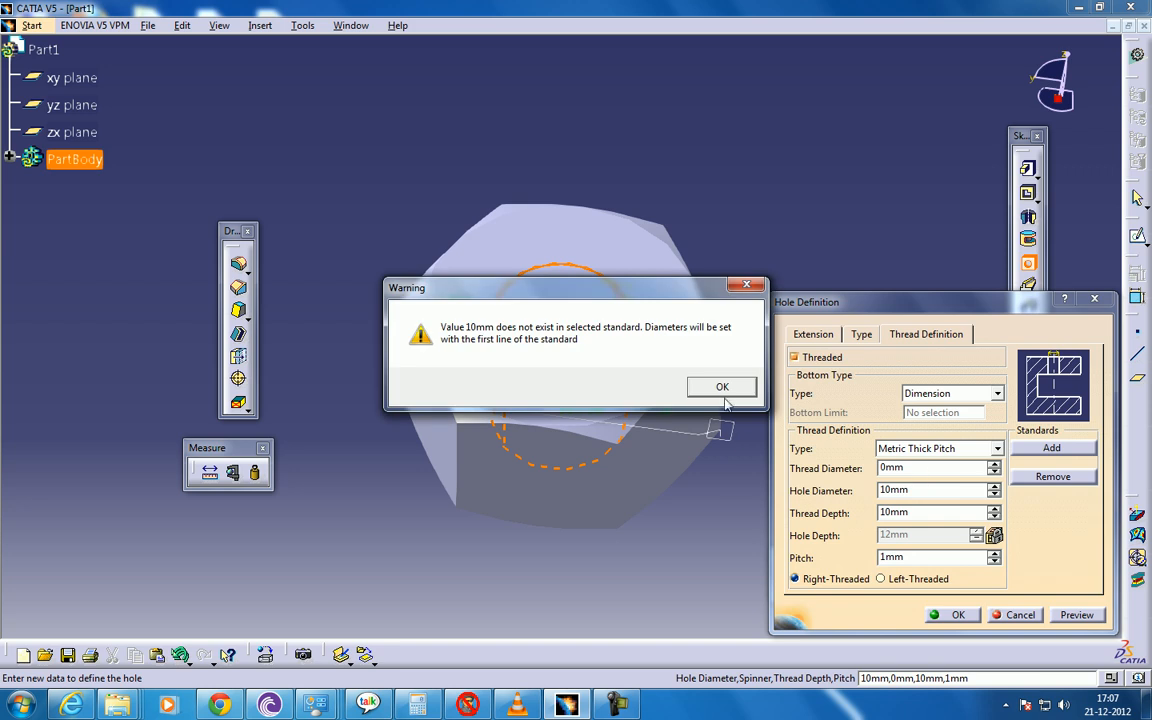
left_click(720, 388)
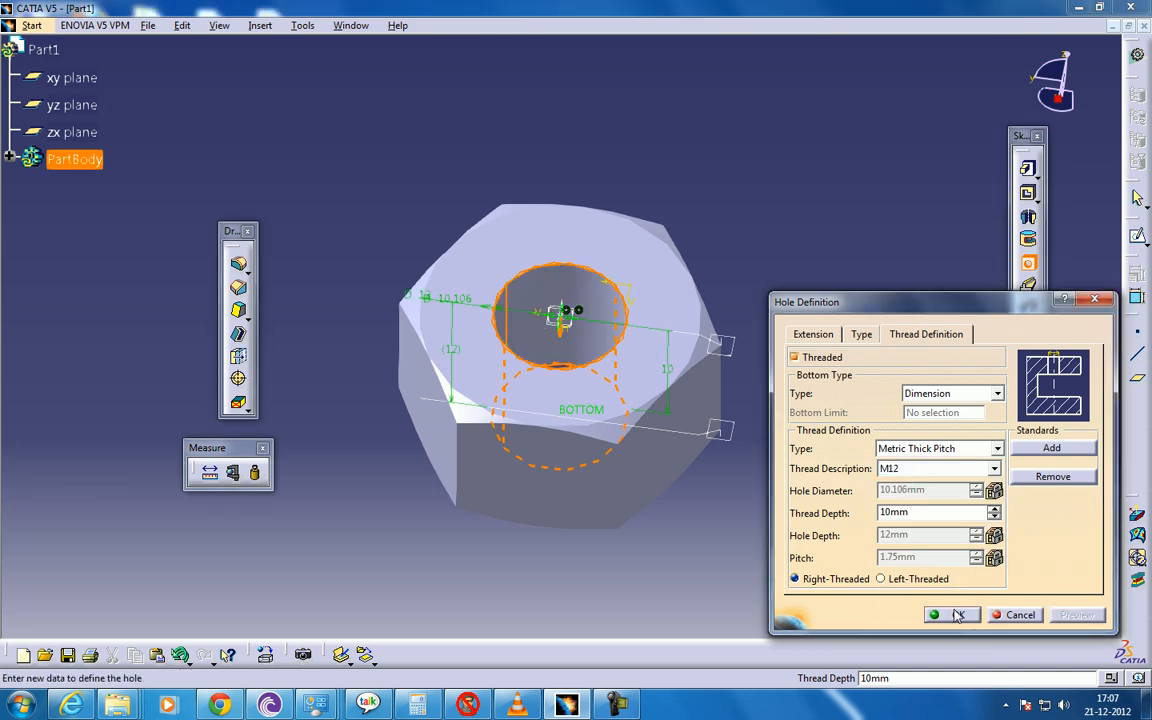
left_click(952, 614)
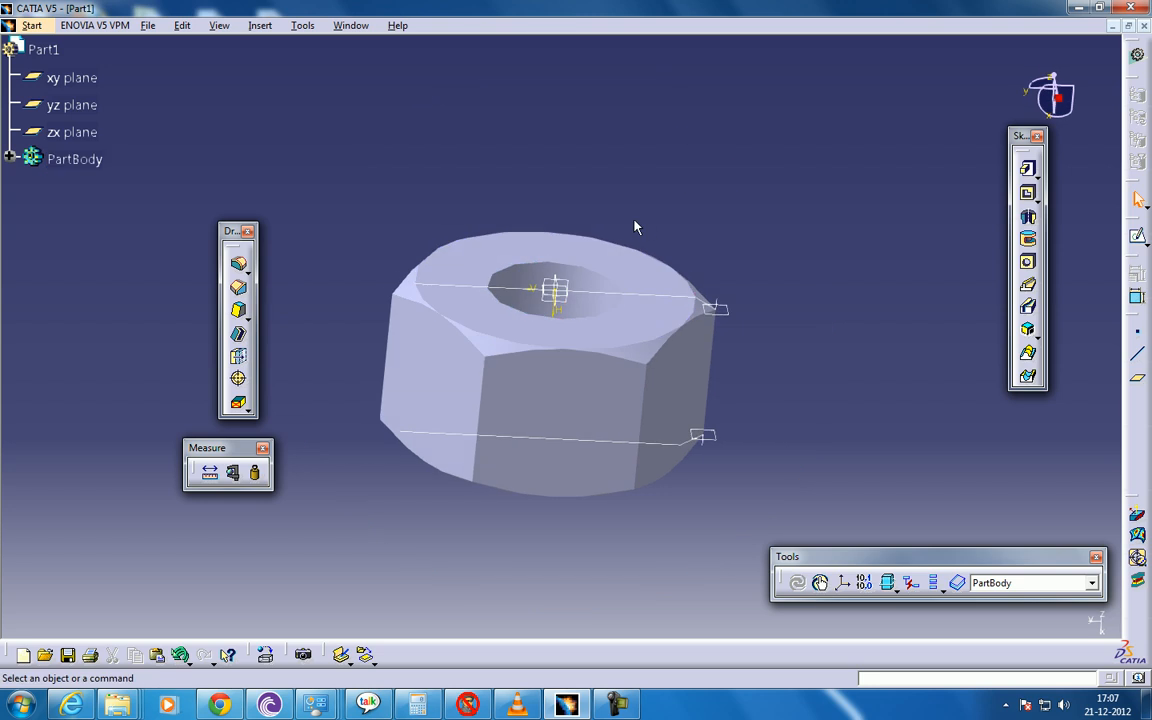